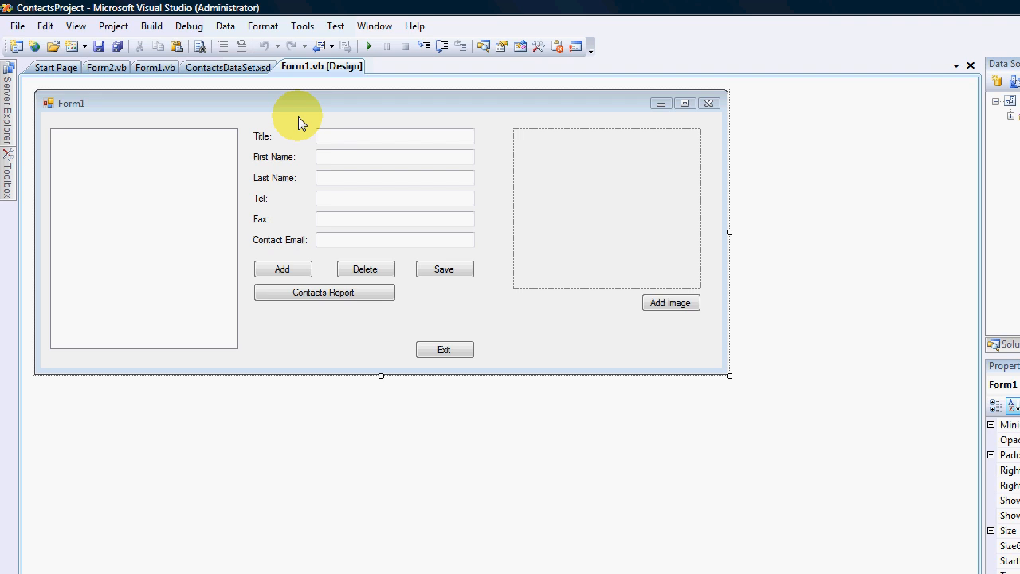
mouse_move(287, 246)
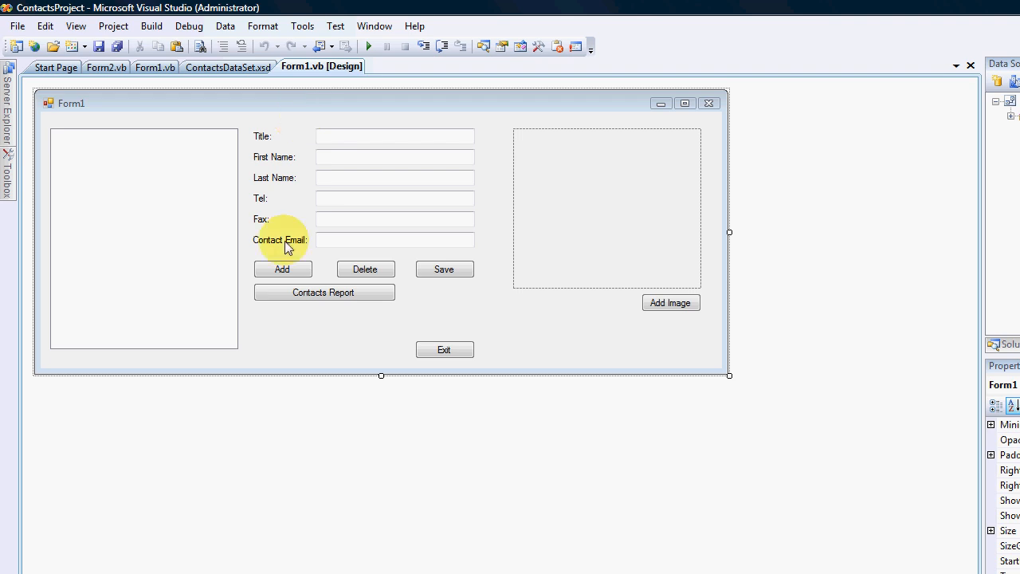
Confirm in Pictures that the hexagon wallpaper is a 1.19 MB JPEG via its Properties.
scroll("down", 3)
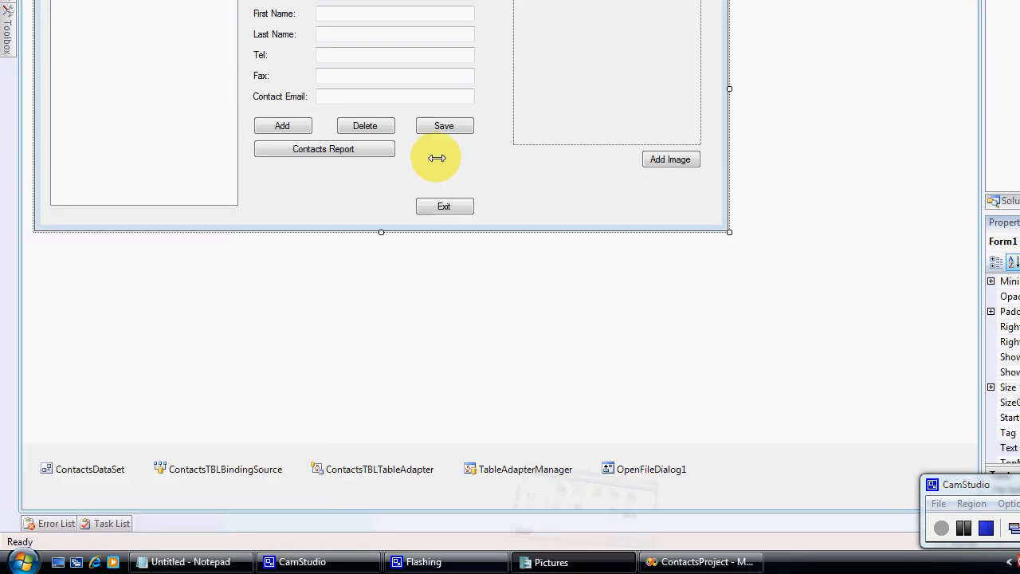
left_click(550, 561)
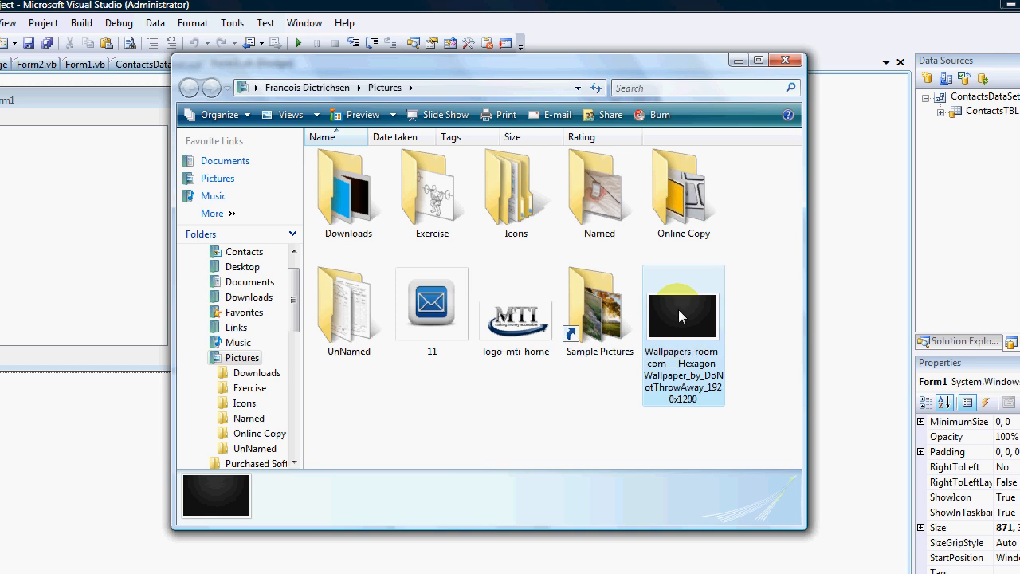
right_click(682, 316)
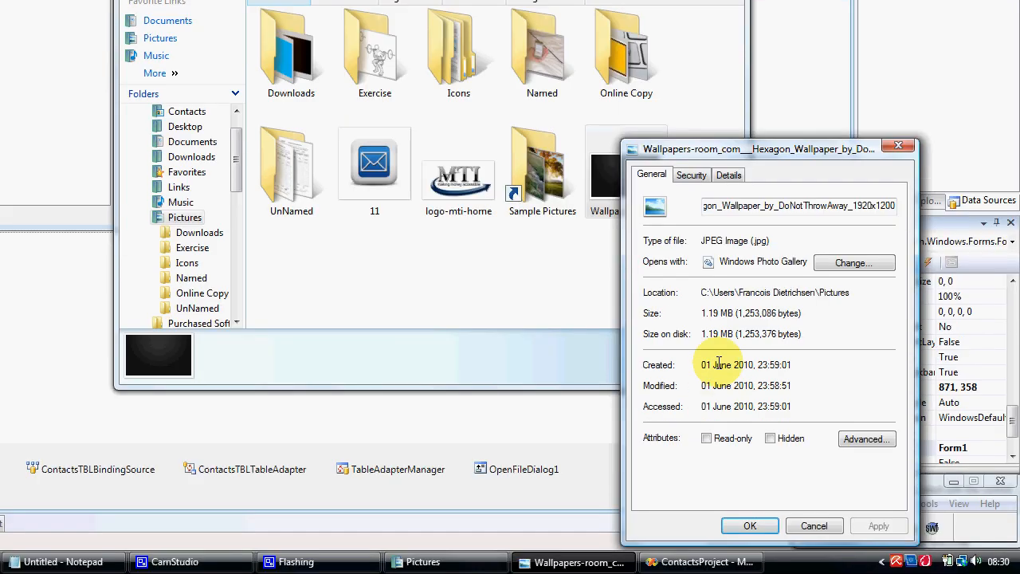
mouse_move(712, 333)
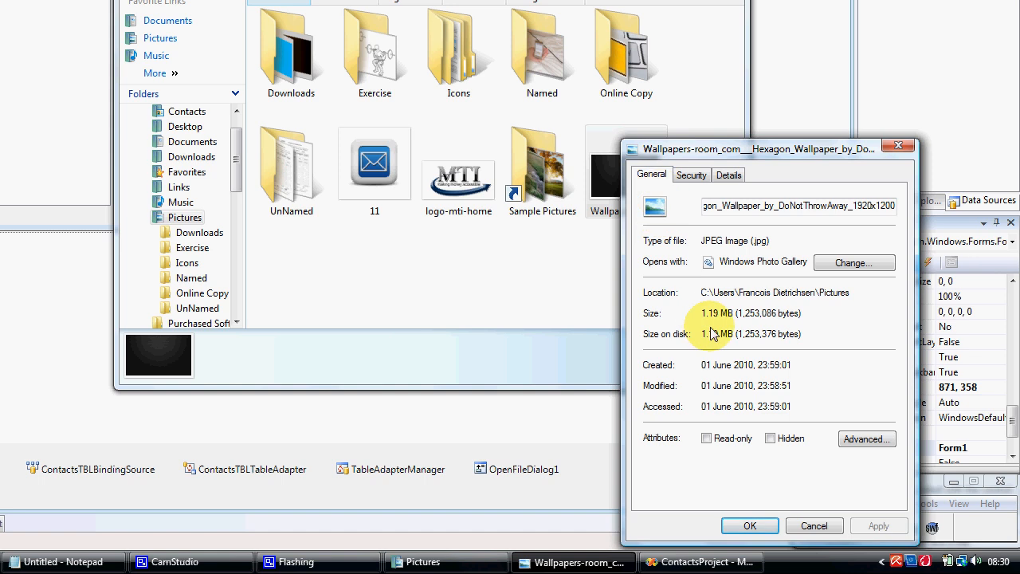
mouse_move(730, 319)
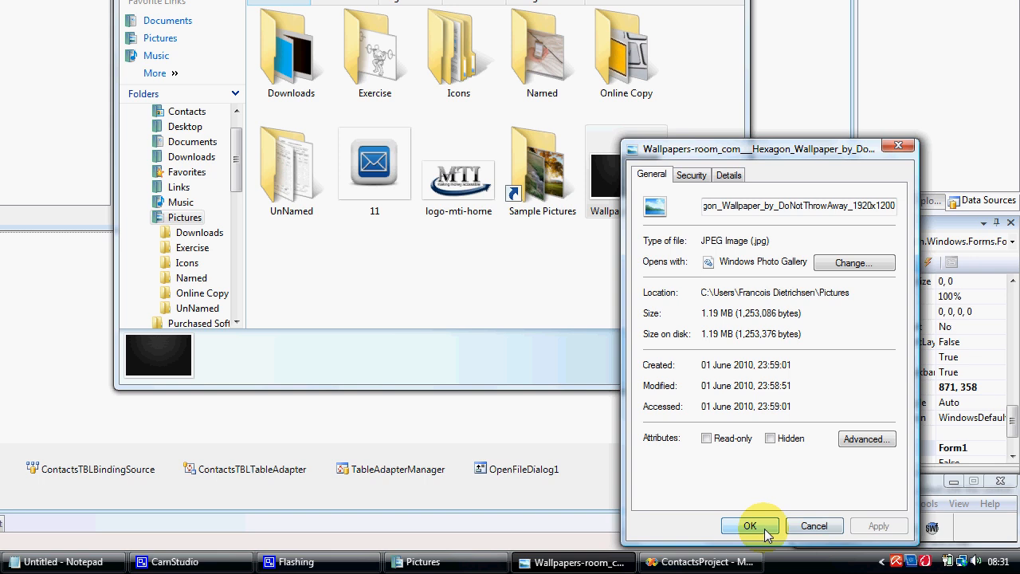
left_click(749, 526)
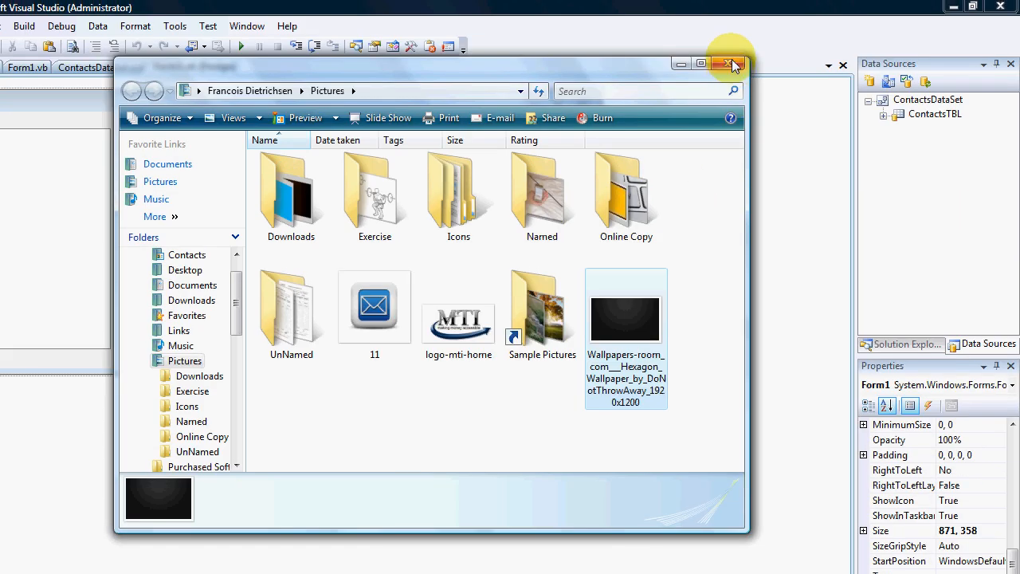
Close Pictures, then open the 11.5 KB 'size' document in Word, scroll it, and close Word.
left_click(730, 64)
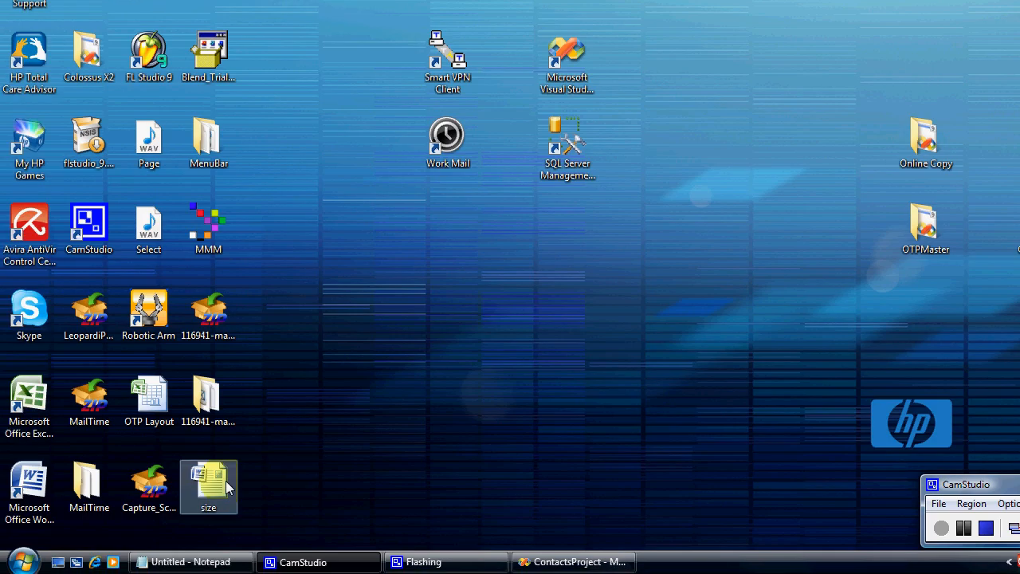
mouse_move(211, 494)
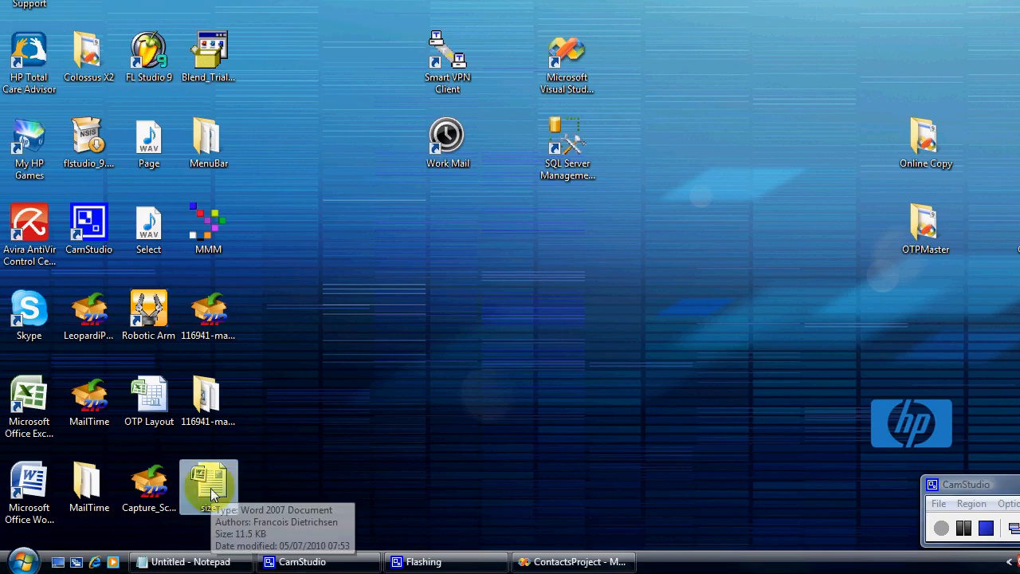
double_click(208, 485)
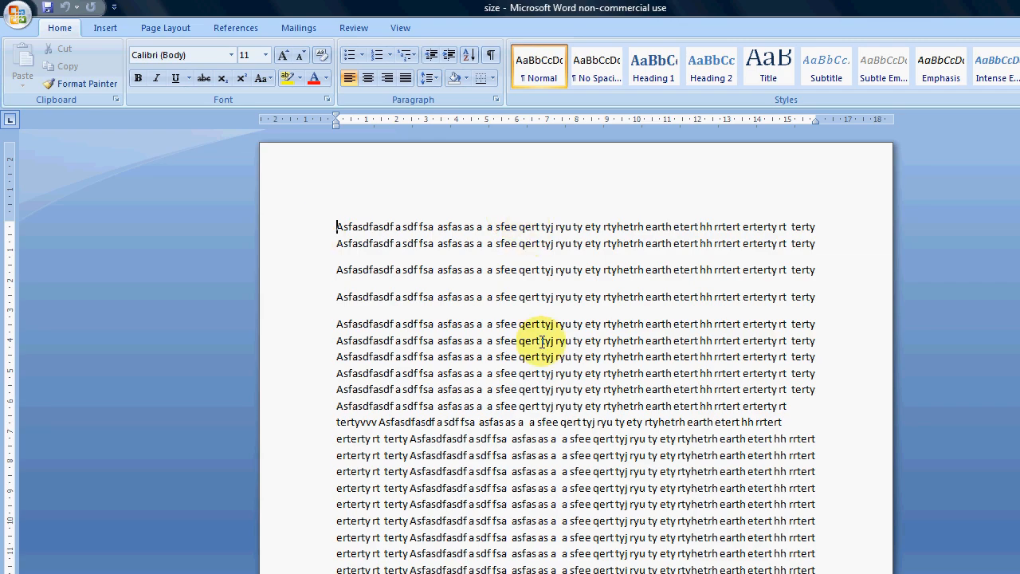
scroll("down", 3)
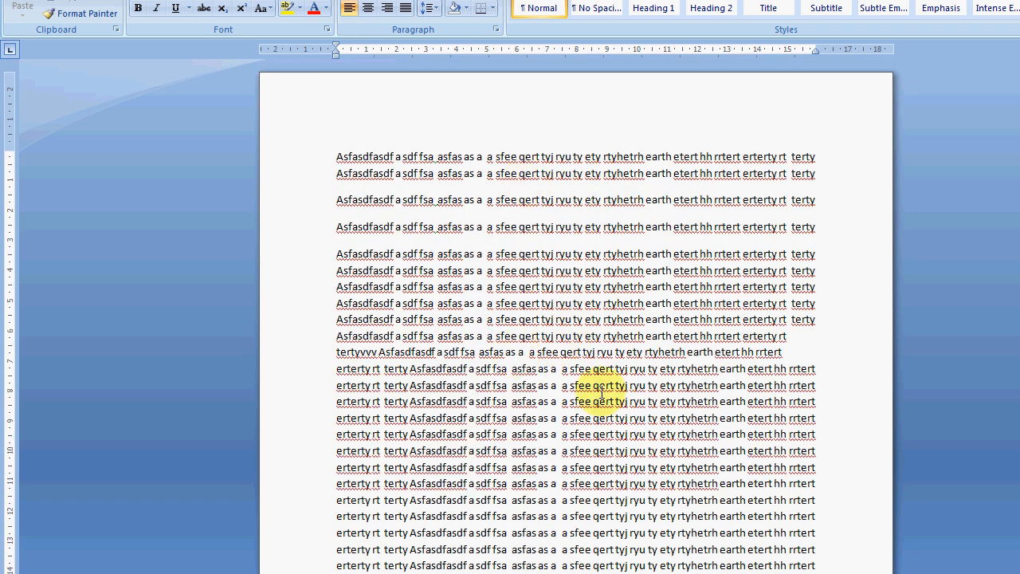
left_click(971, 7)
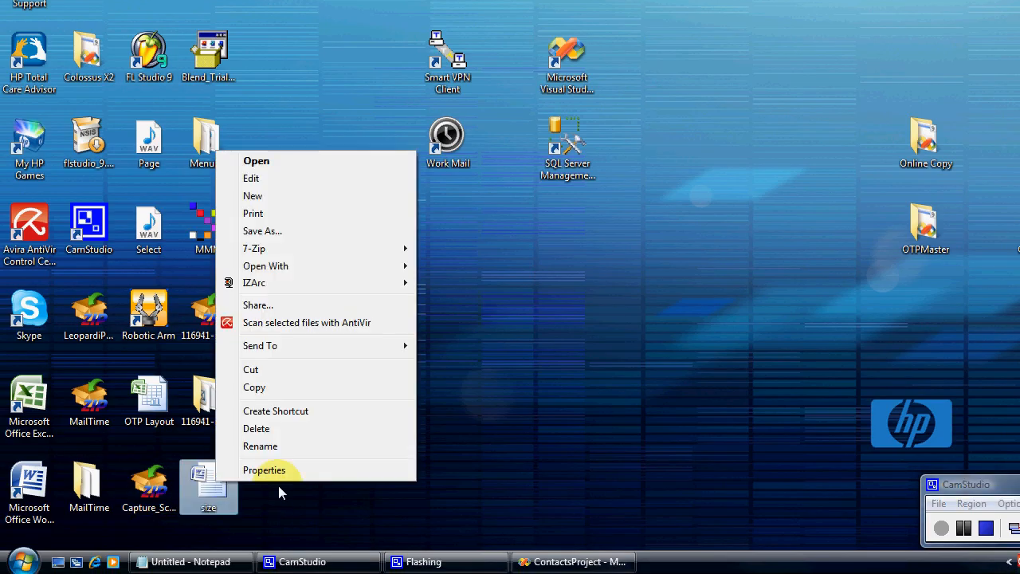
left_click(264, 470)
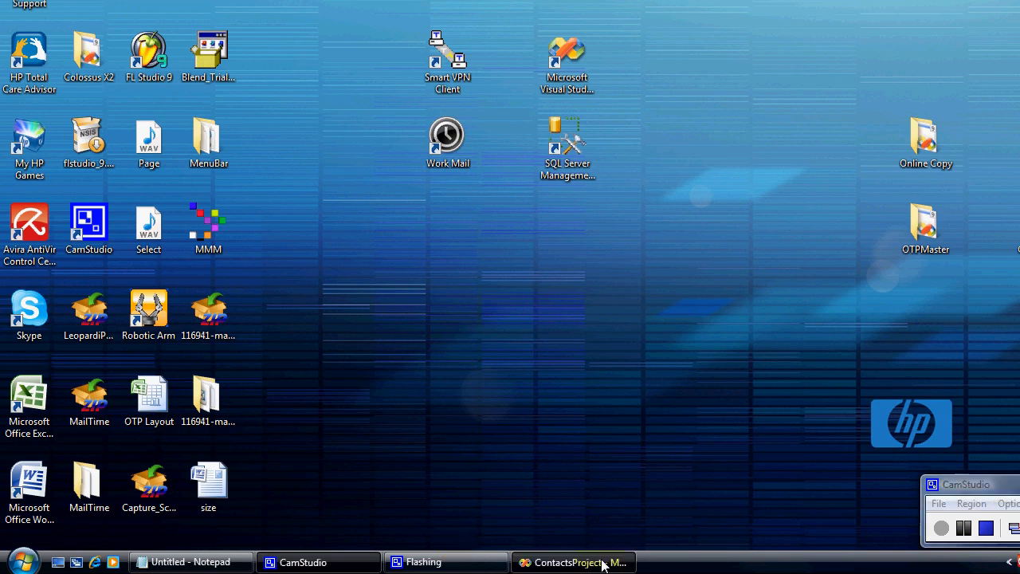
Inspect Form1's StretchImage picture box, the Add Image button and OpenFileDialog1.
left_click(572, 562)
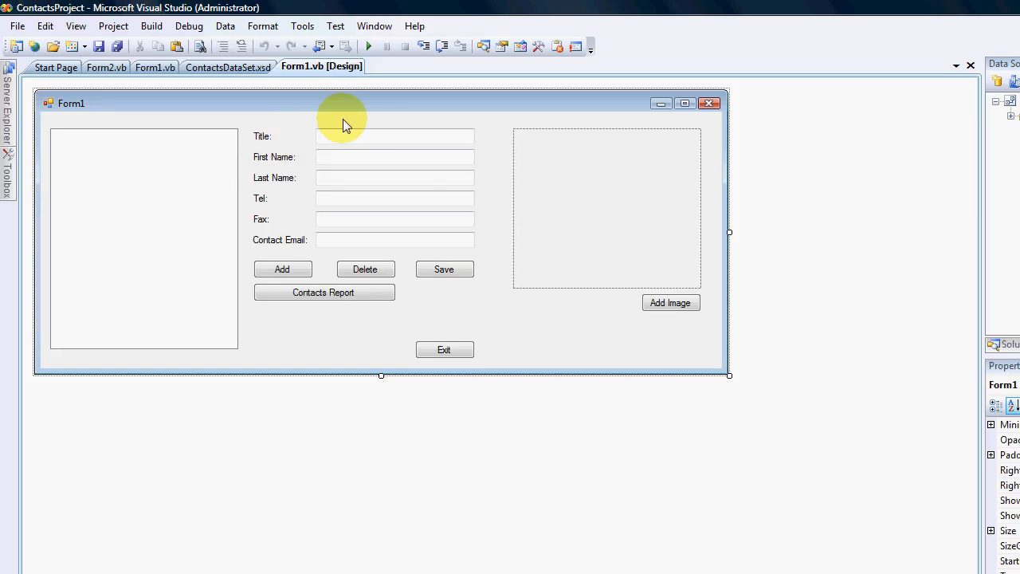
mouse_move(45, 27)
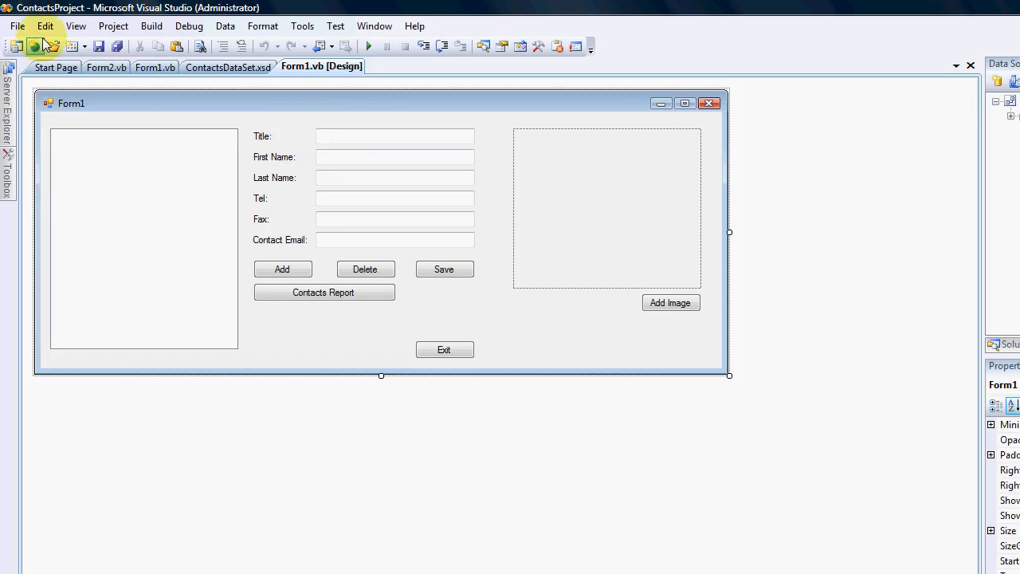
mouse_move(75, 26)
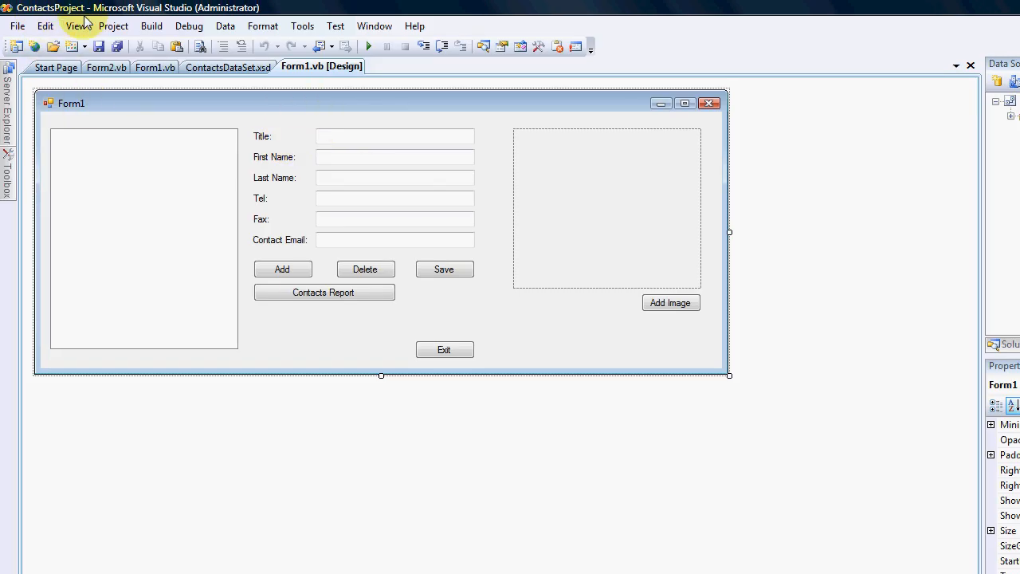
mouse_move(586, 213)
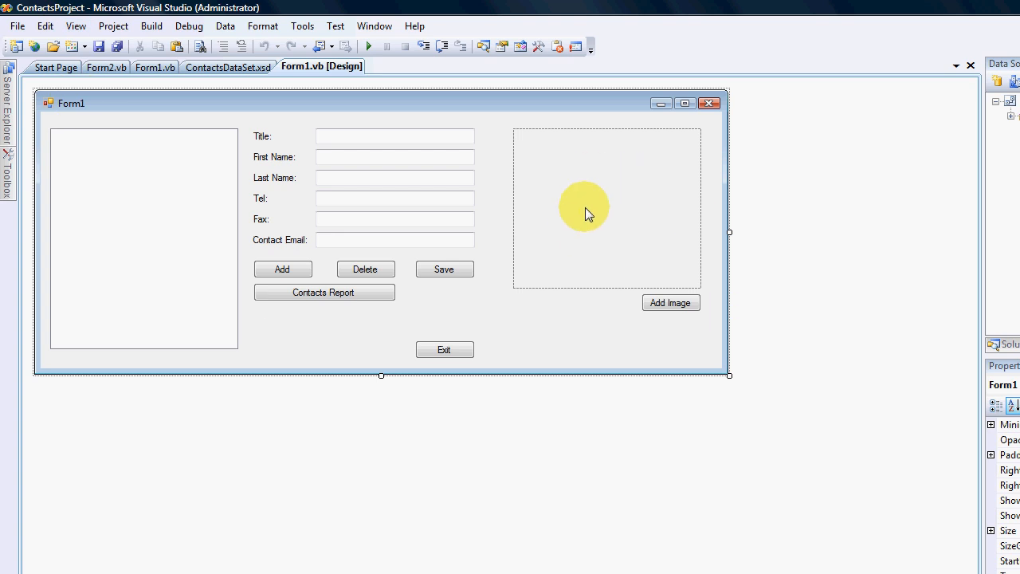
left_click(586, 207)
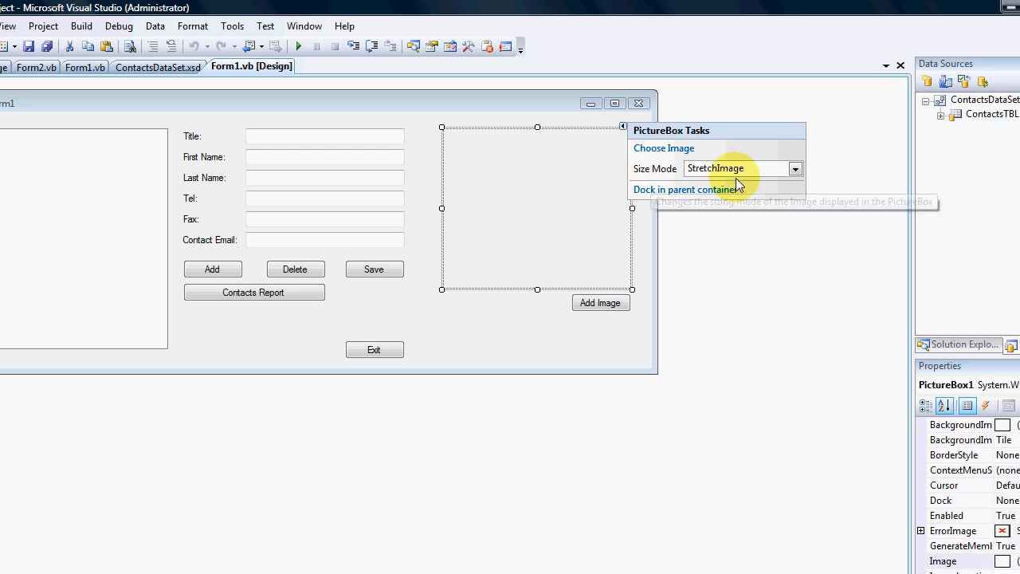
mouse_move(748, 181)
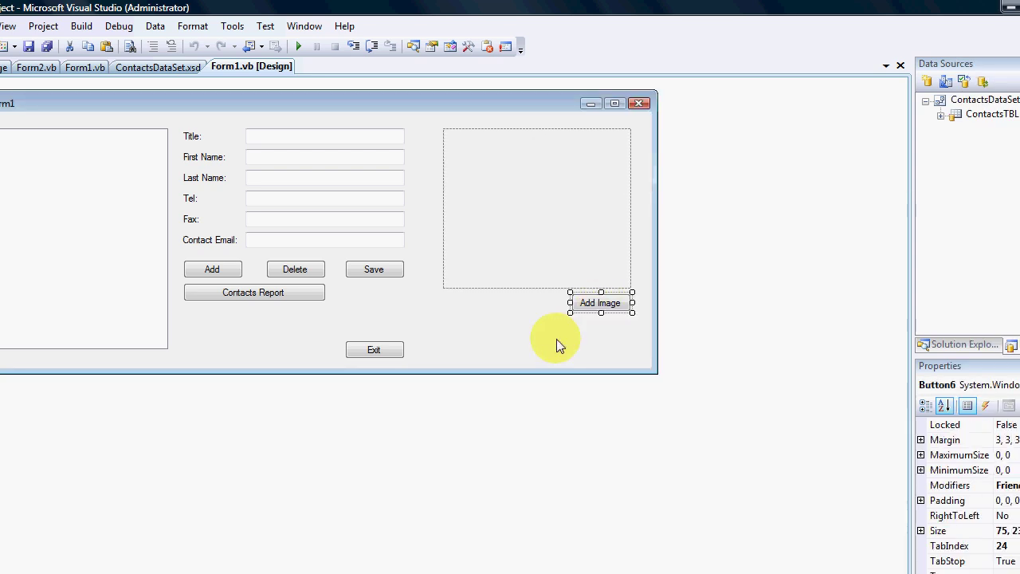
left_click(577, 468)
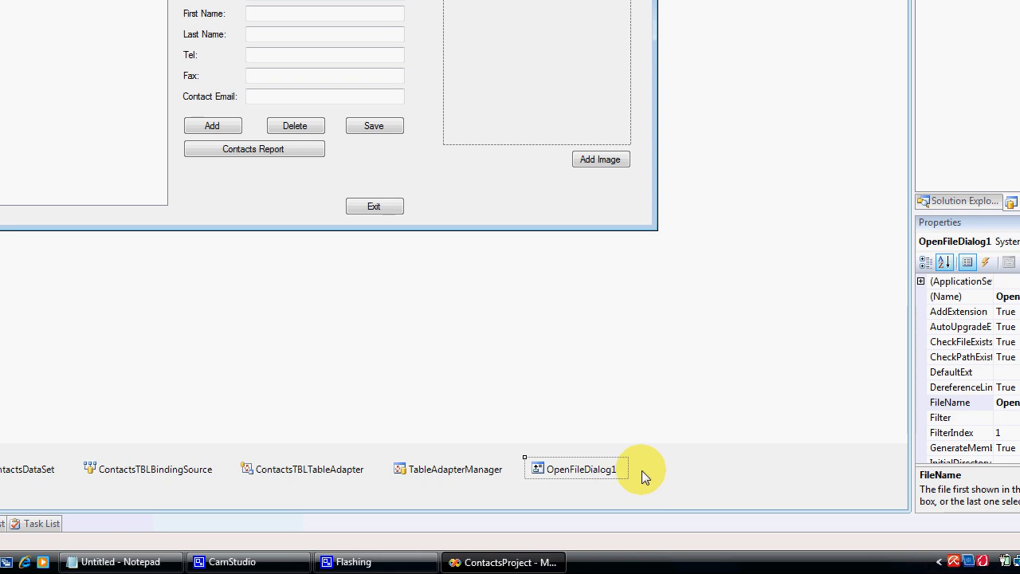
mouse_move(588, 469)
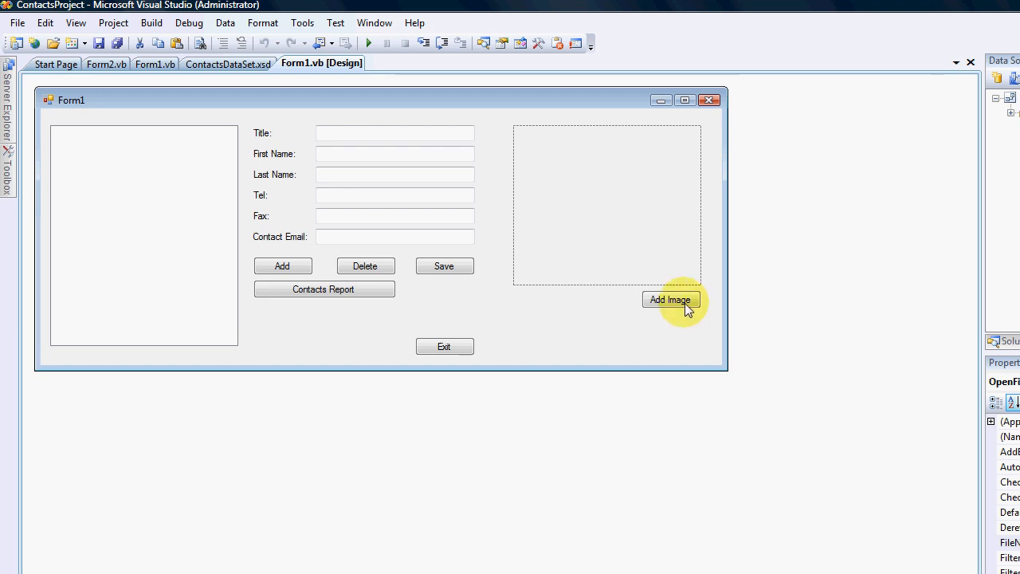
Open the Add Image button's Button6_Click handler with its OpenFileDialog1 and PictureBox1 code.
double_click(670, 299)
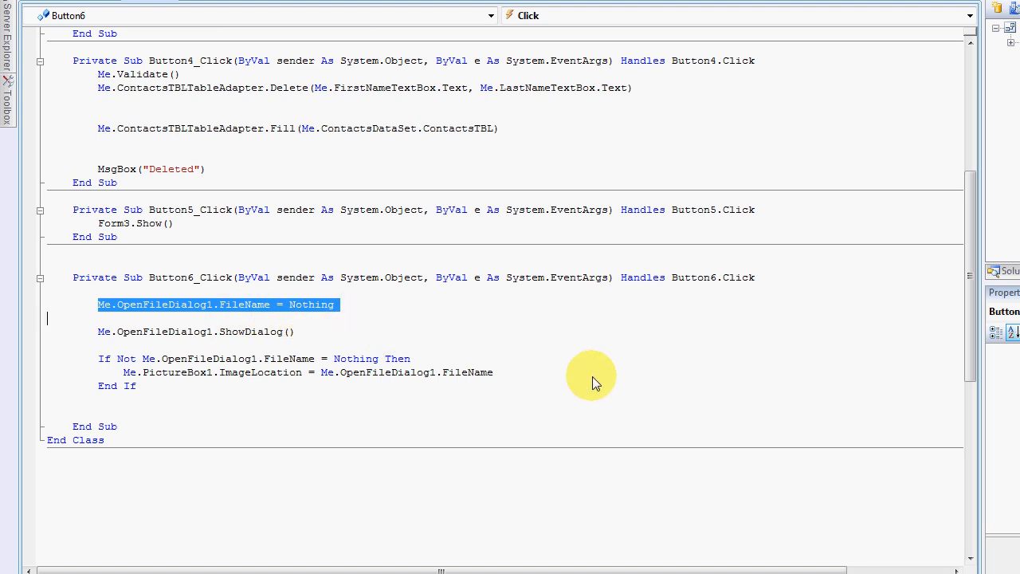
mouse_move(135, 358)
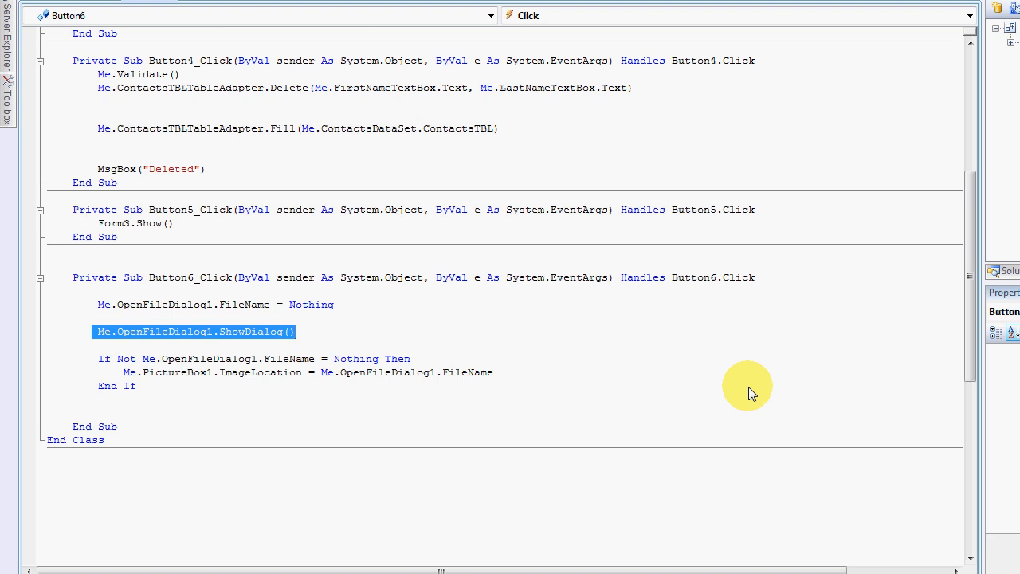
mouse_move(654, 345)
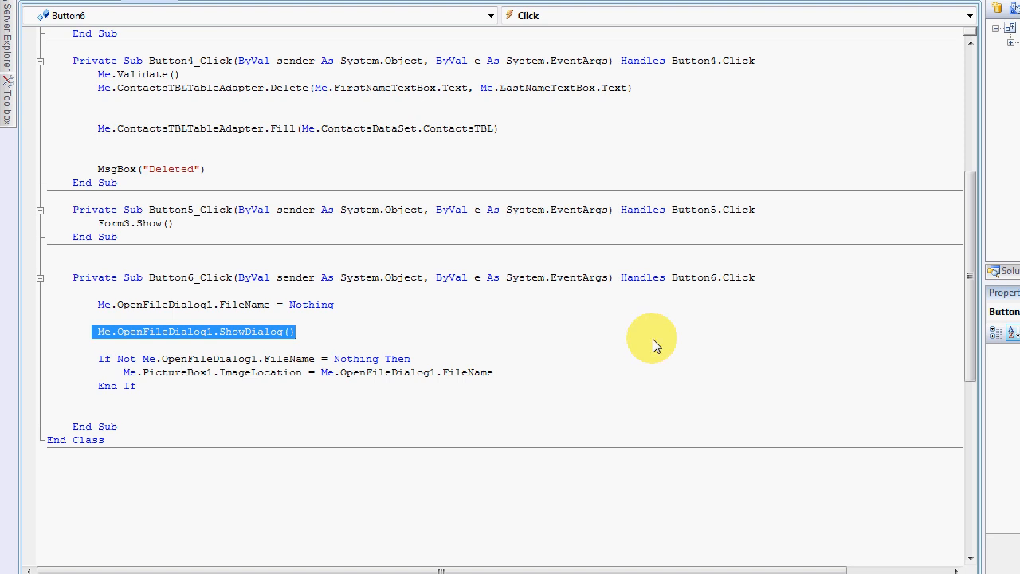
mouse_move(143, 365)
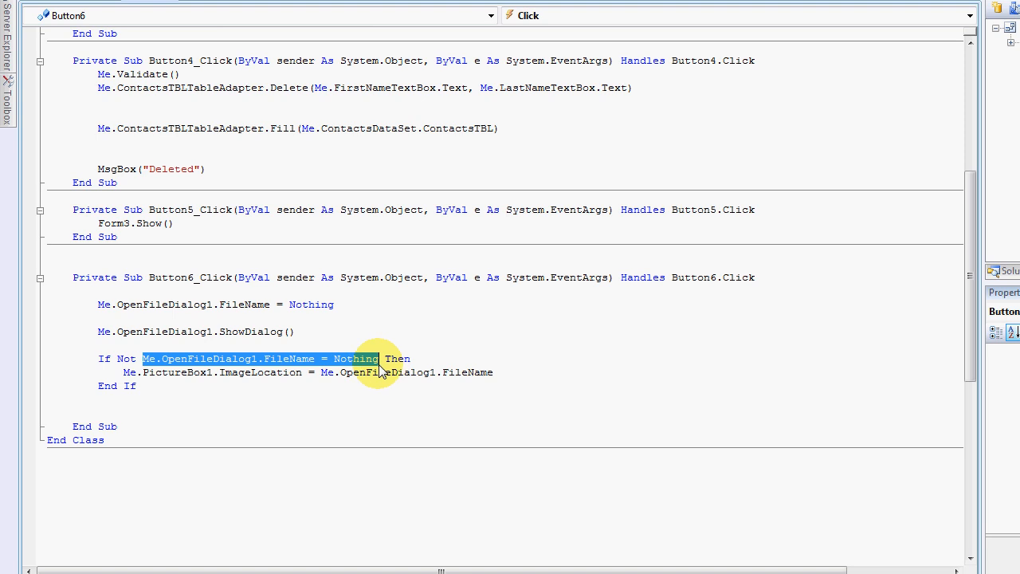
mouse_move(183, 359)
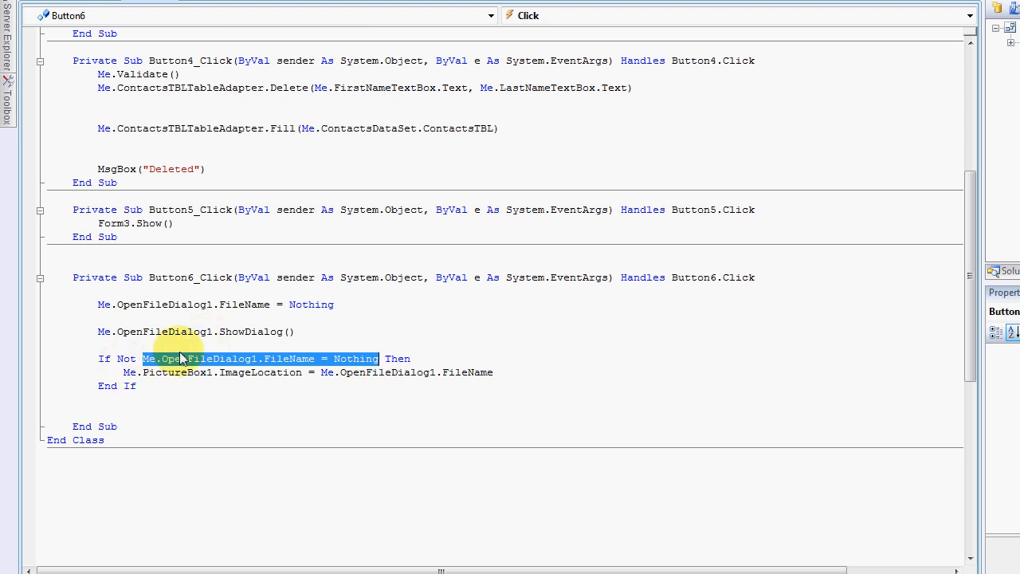
mouse_move(243, 375)
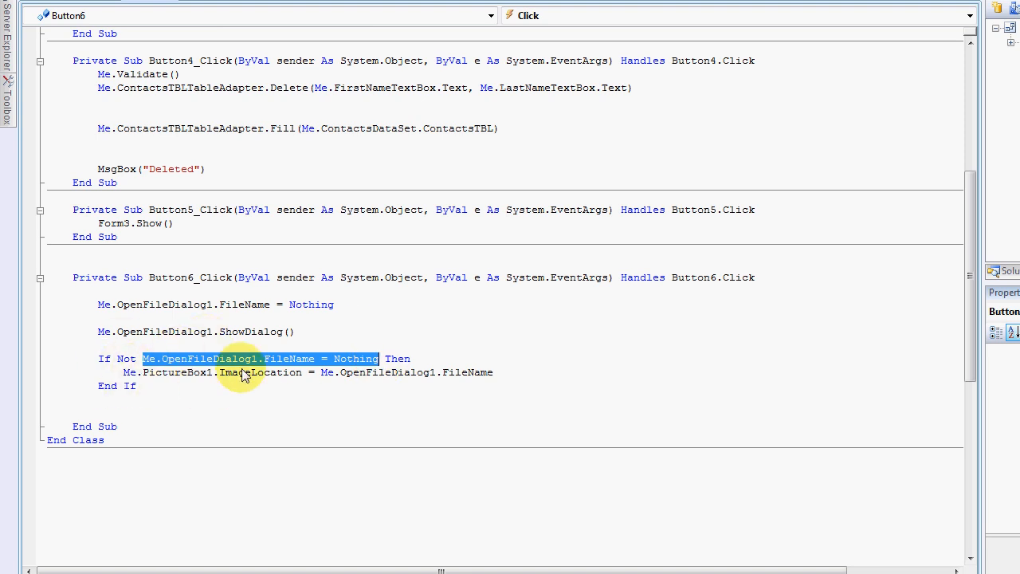
mouse_move(151, 375)
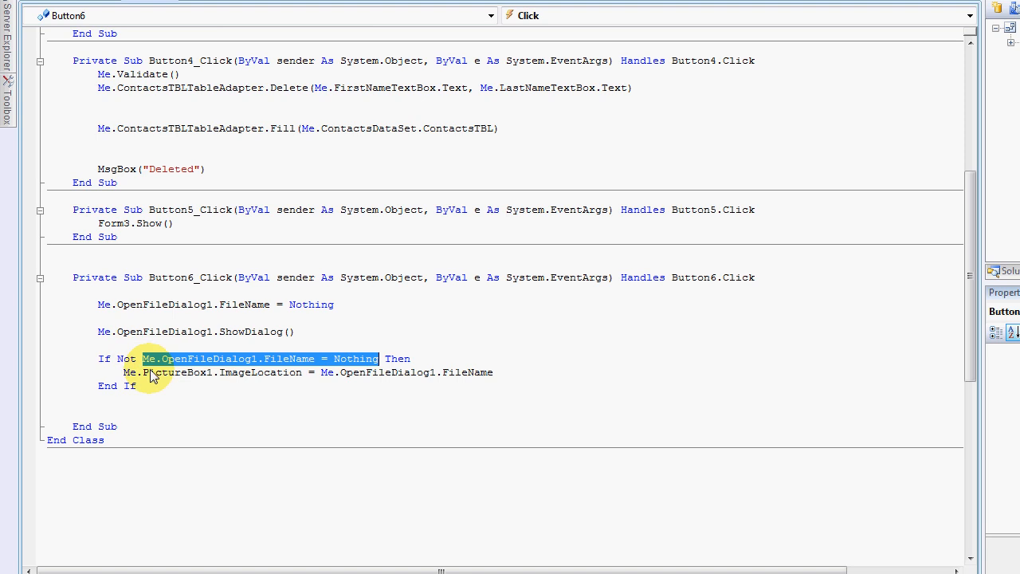
mouse_move(408, 374)
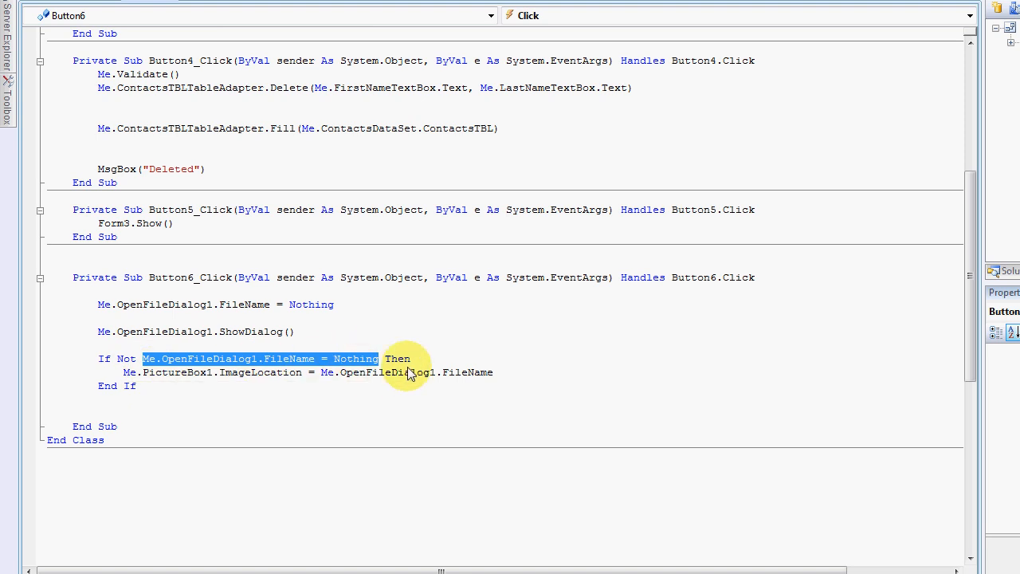
mouse_move(291, 394)
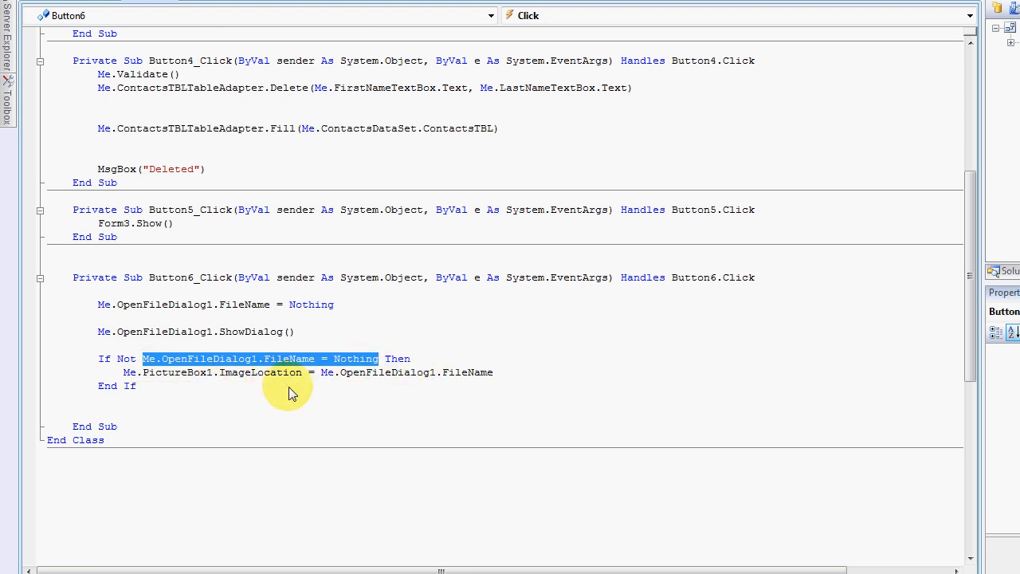
mouse_move(516, 380)
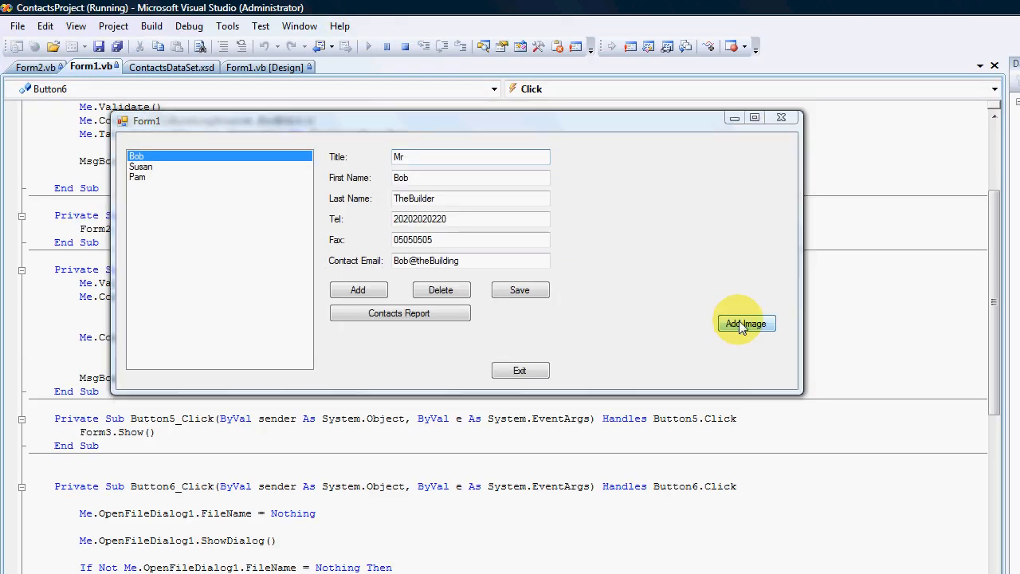
Load Frangipani Flowers via Add Image, cancel a second file dialog, and close Form1.
left_click(745, 322)
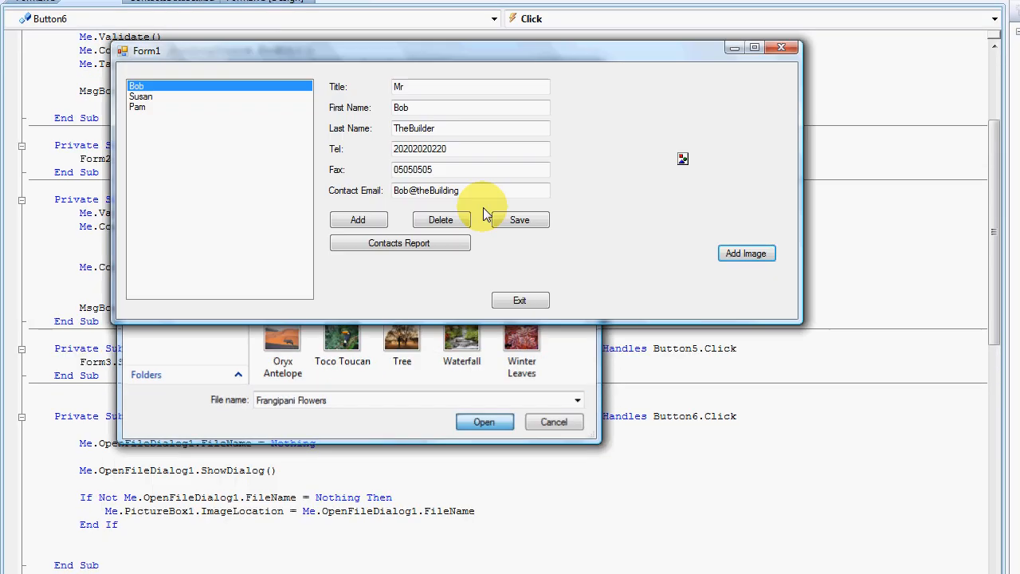
left_click(484, 422)
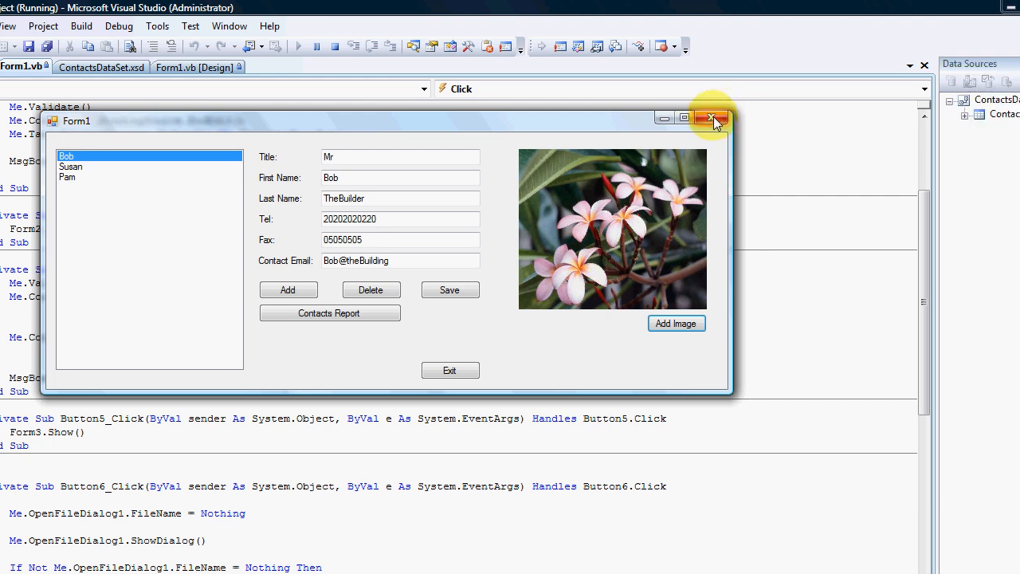
left_click(676, 323)
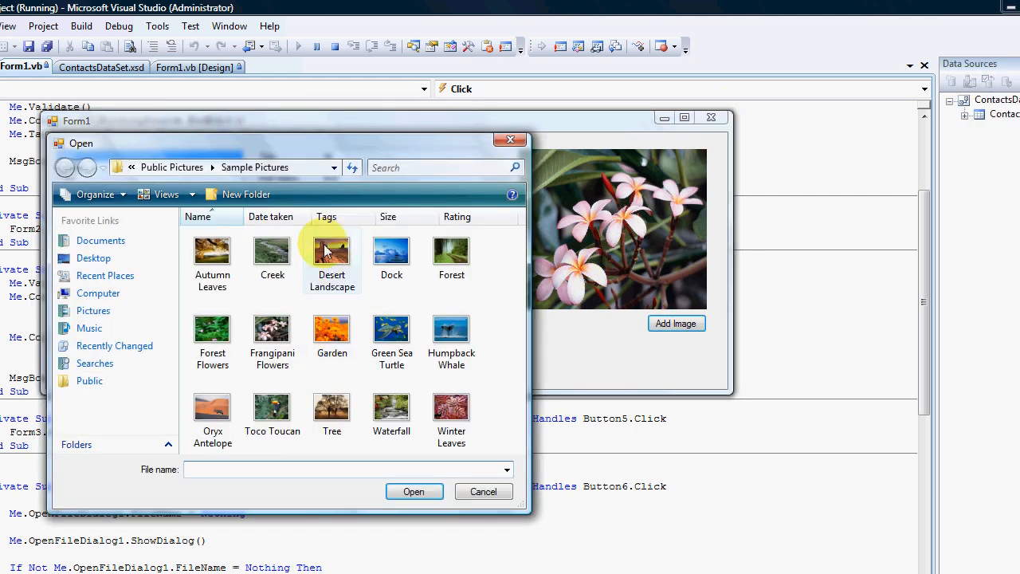
left_click(483, 491)
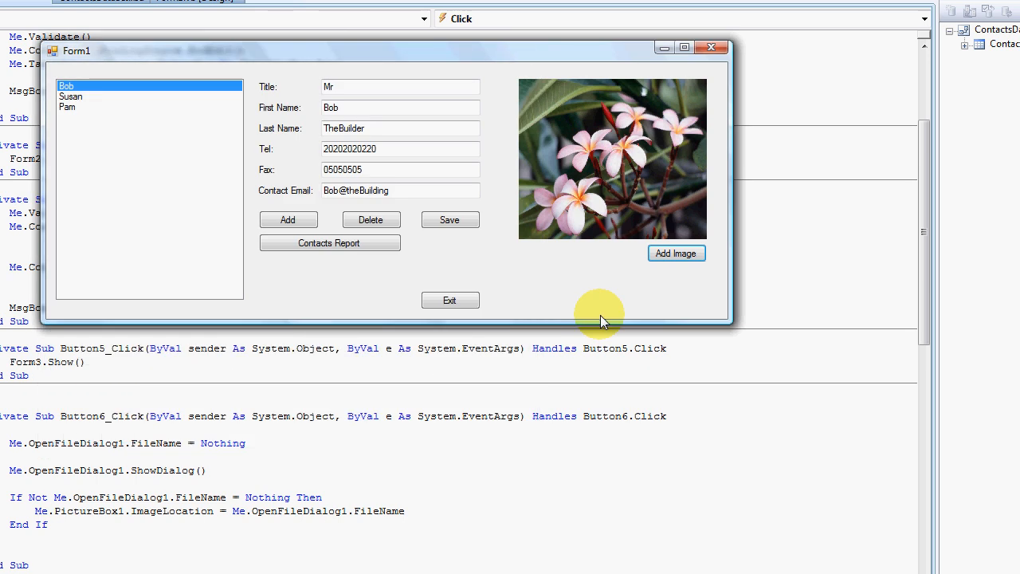
left_click(675, 252)
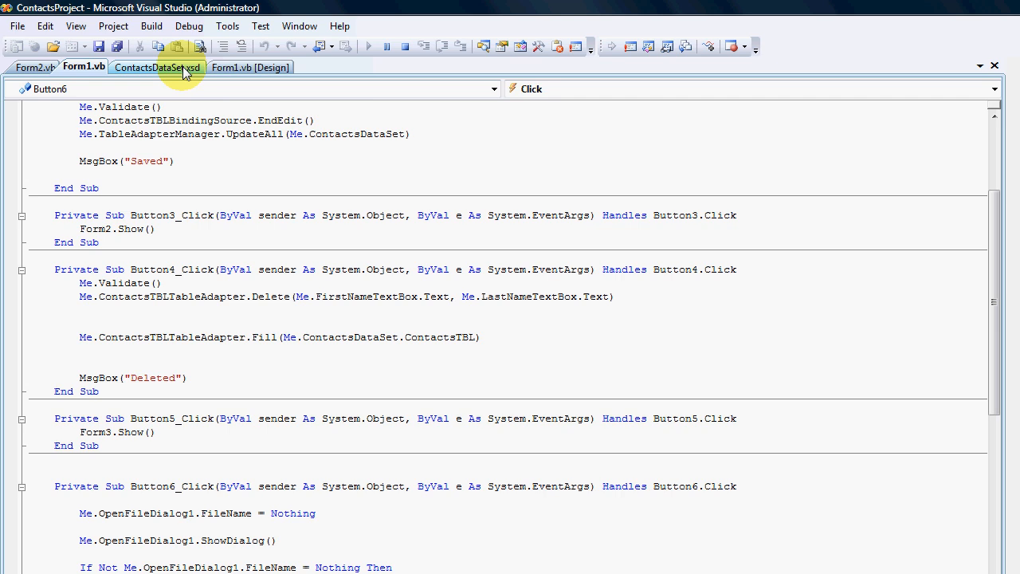
Show ContactsTBLTableAdapter's connection and commands in the ContactsDataSet designer's Properties.
left_click(157, 67)
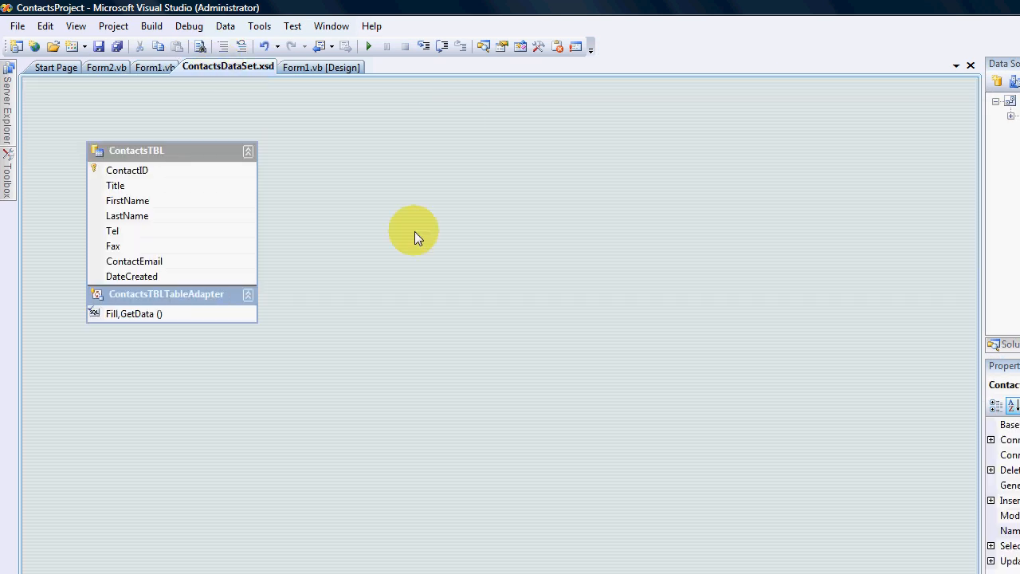
left_click(321, 66)
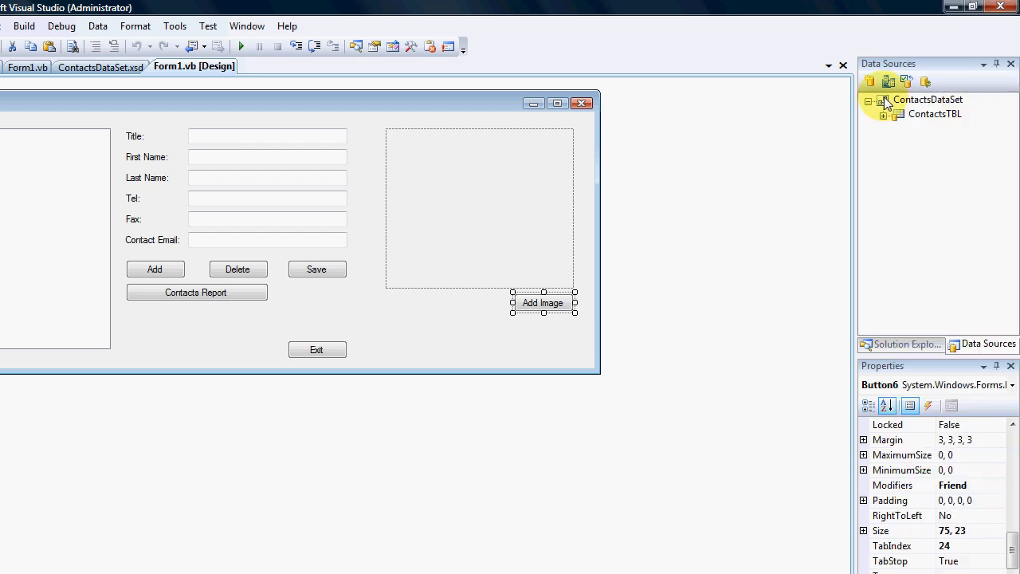
left_click(927, 99)
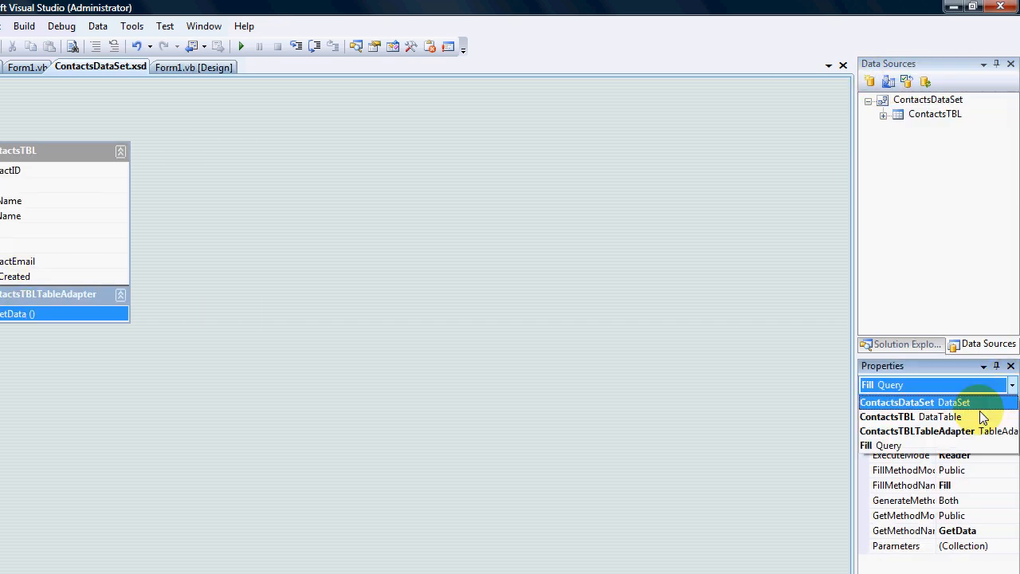
left_click(917, 430)
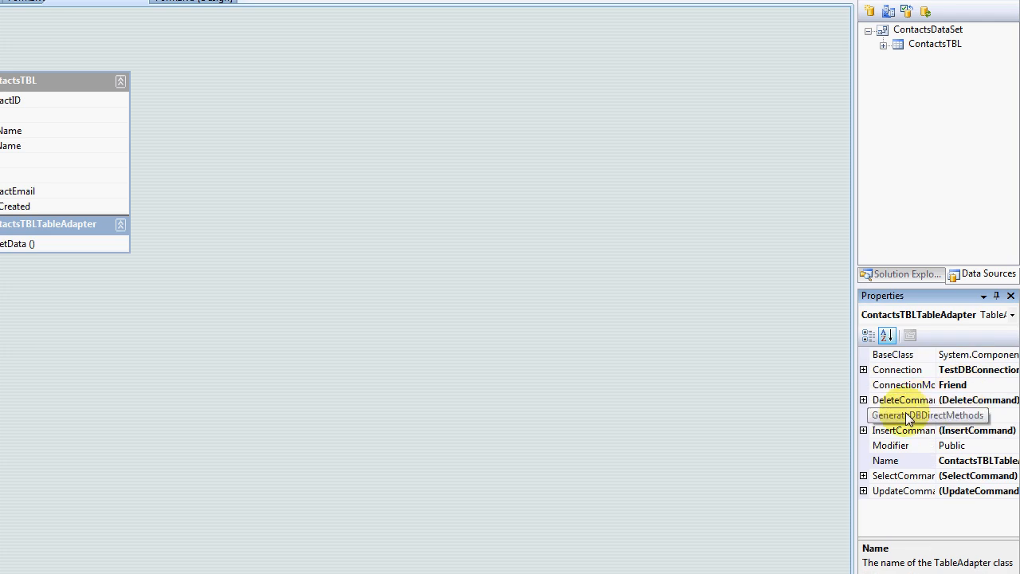
left_click(863, 399)
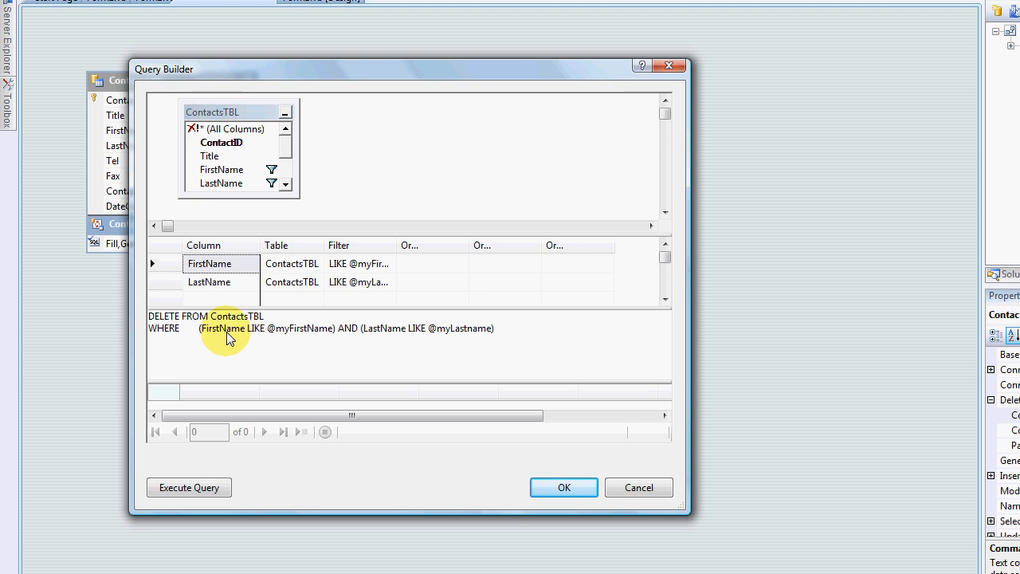
mouse_move(199, 338)
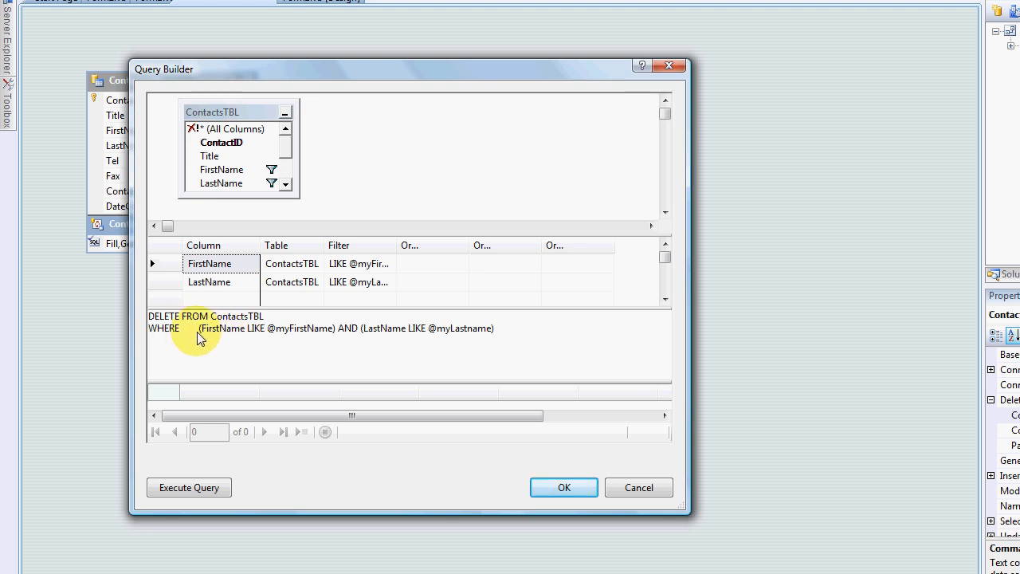
mouse_move(293, 351)
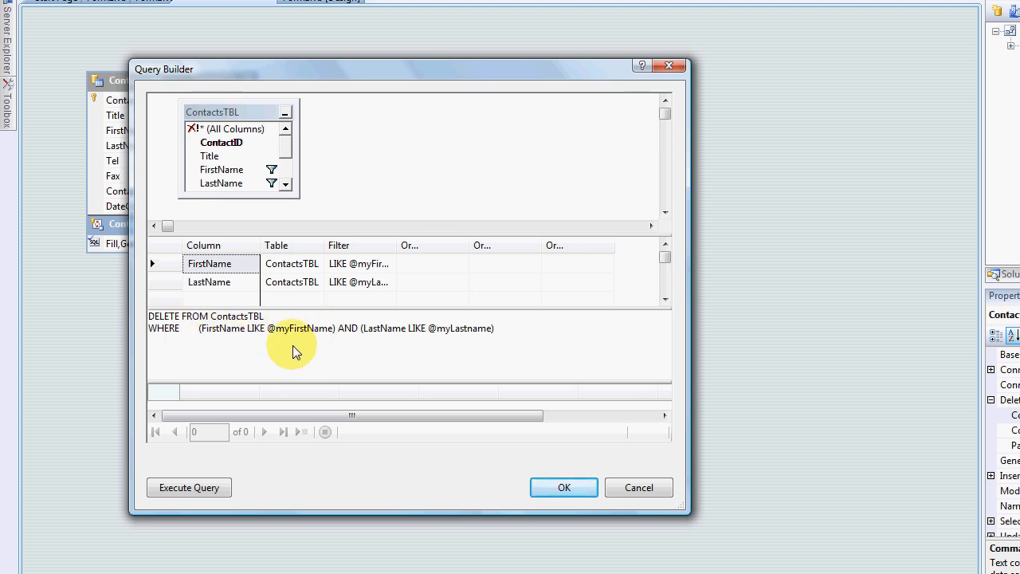
mouse_move(508, 369)
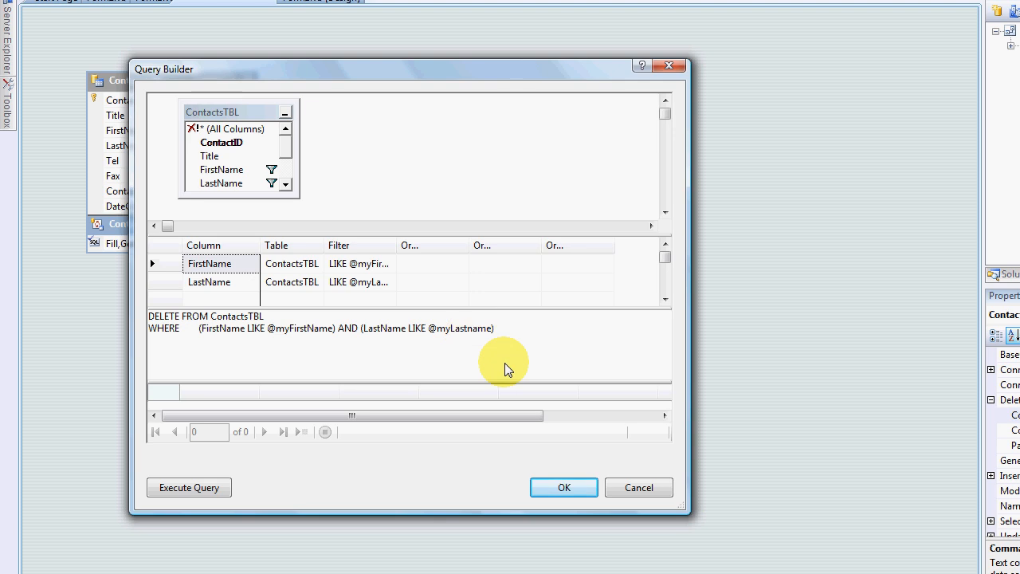
left_click(564, 487)
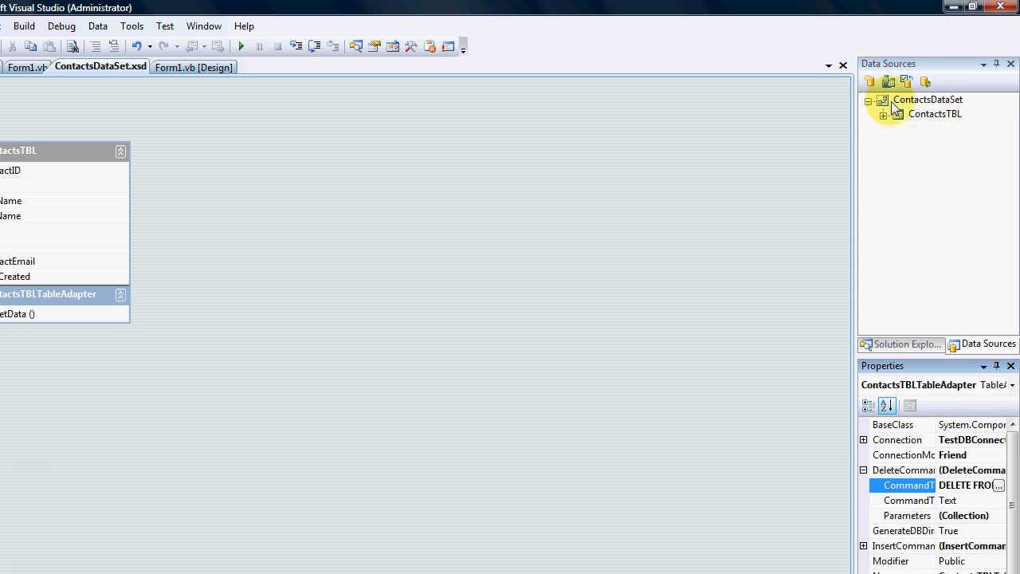
mouse_move(901, 134)
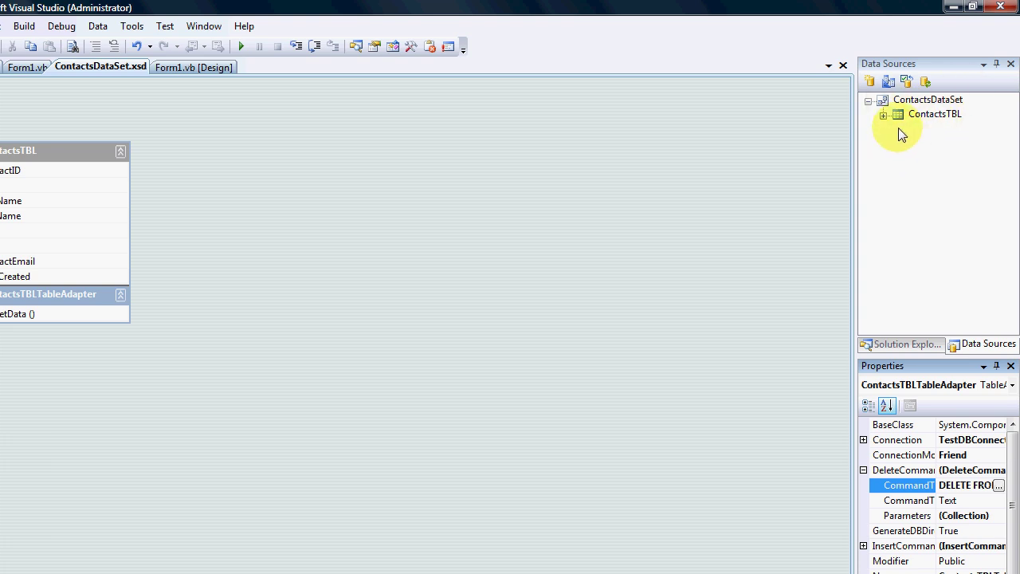
mouse_move(927, 129)
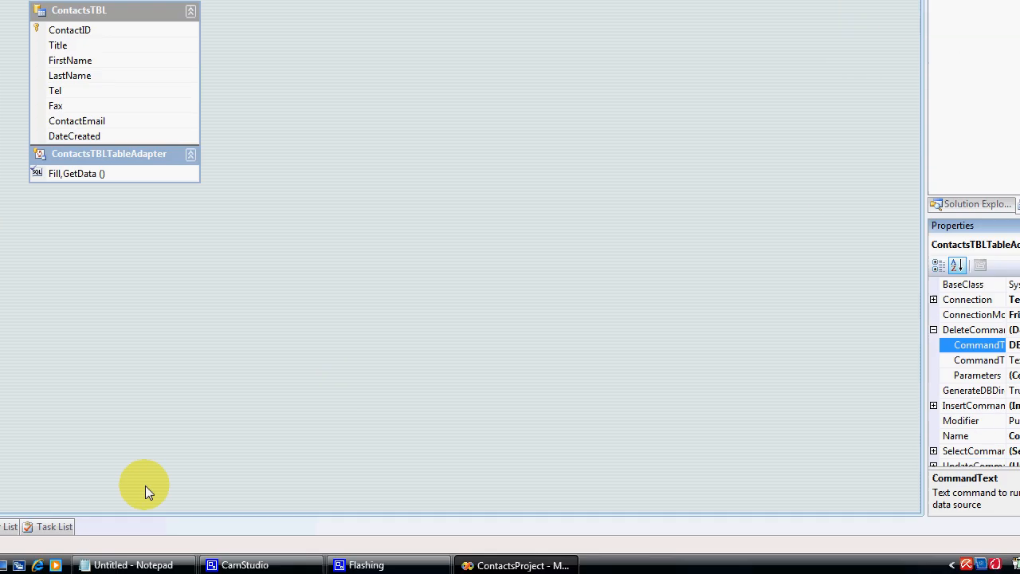
Launch SQL Server Management Studio Express and connect to the local SQLEXPRESS server.
left_click(12, 561)
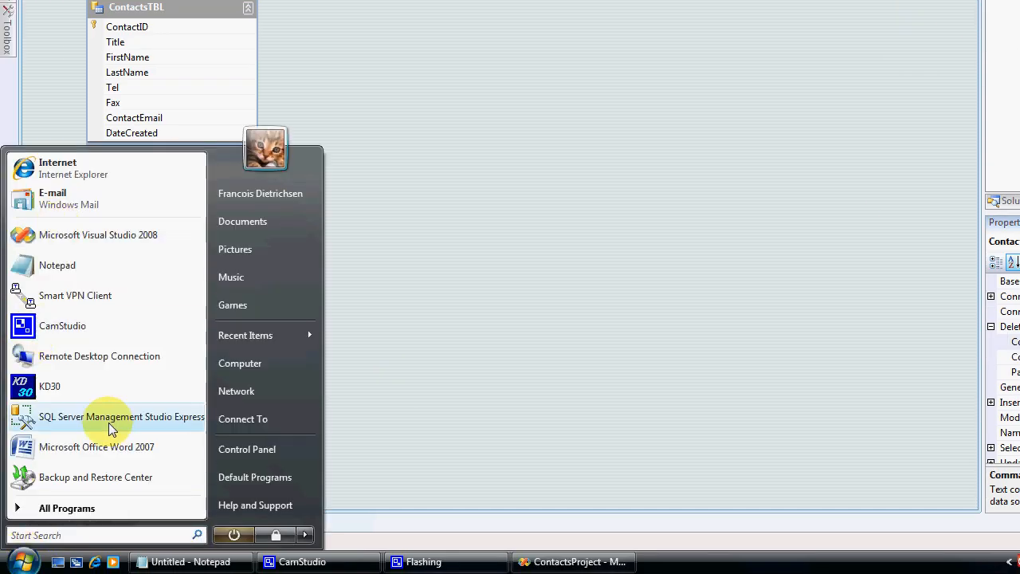
left_click(121, 416)
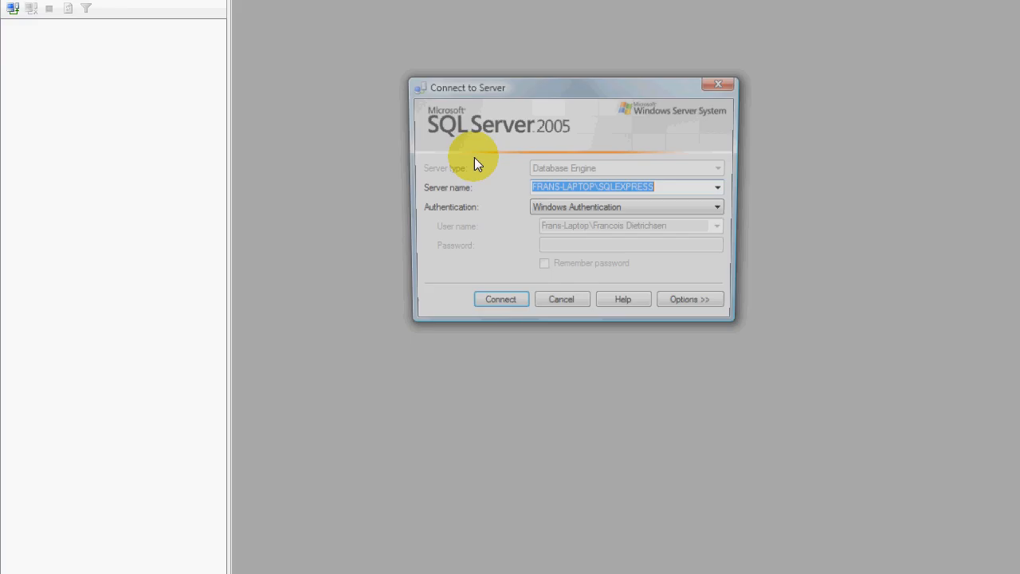
left_click(501, 299)
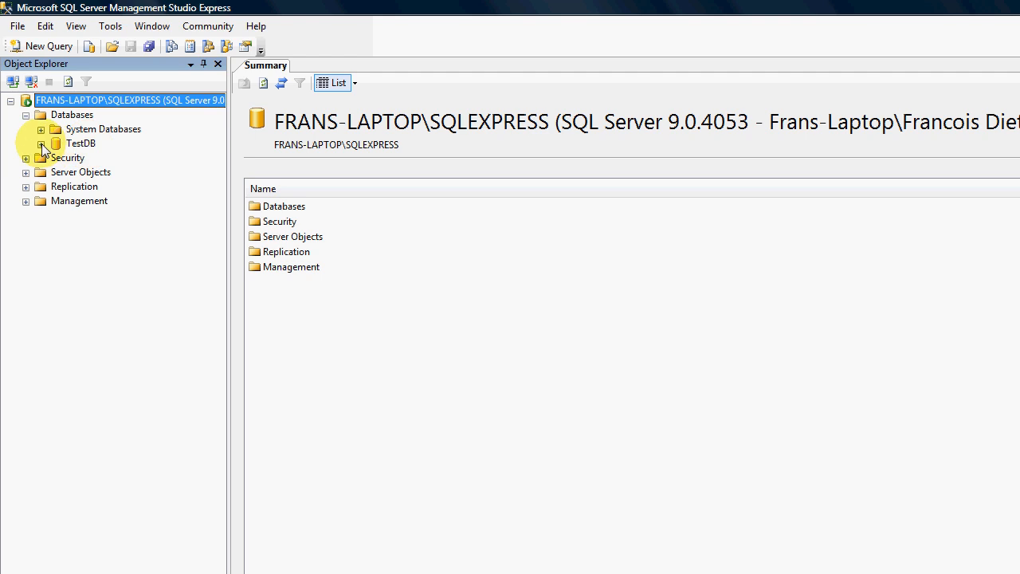
Expand TestDB > Tables > dbo.ContactsTBL and open it in the table designer.
left_click(41, 143)
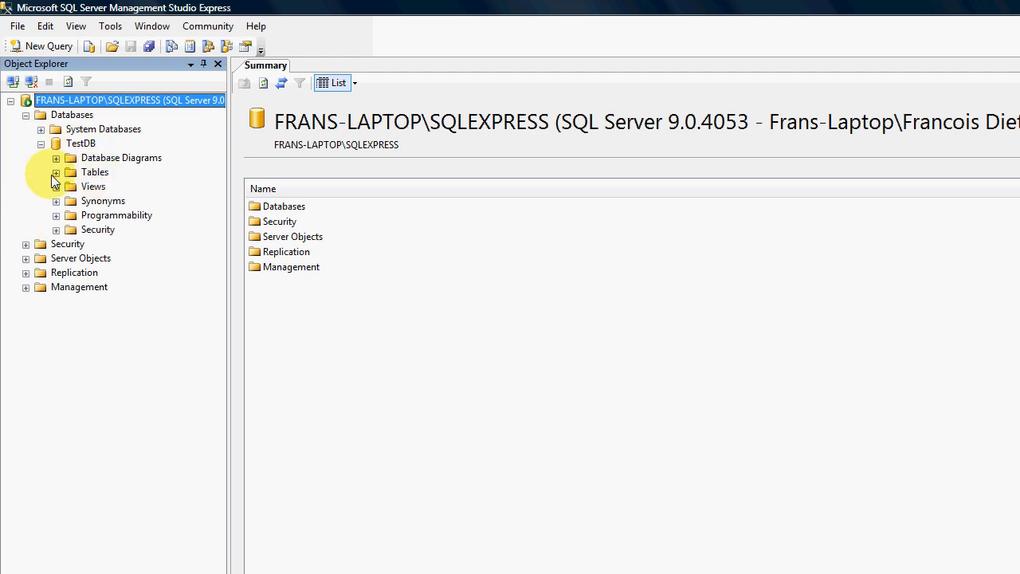
left_click(55, 171)
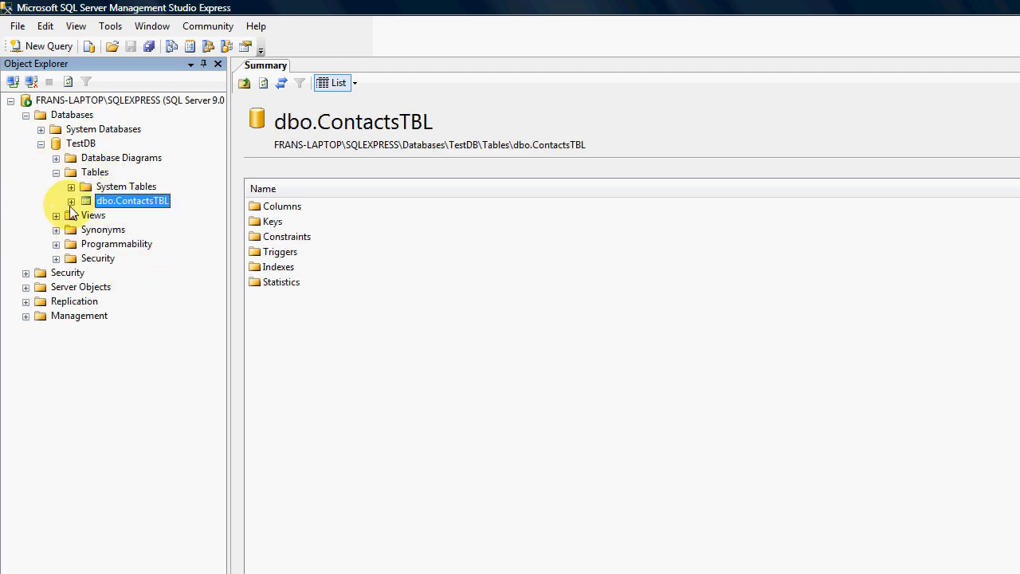
left_click(71, 201)
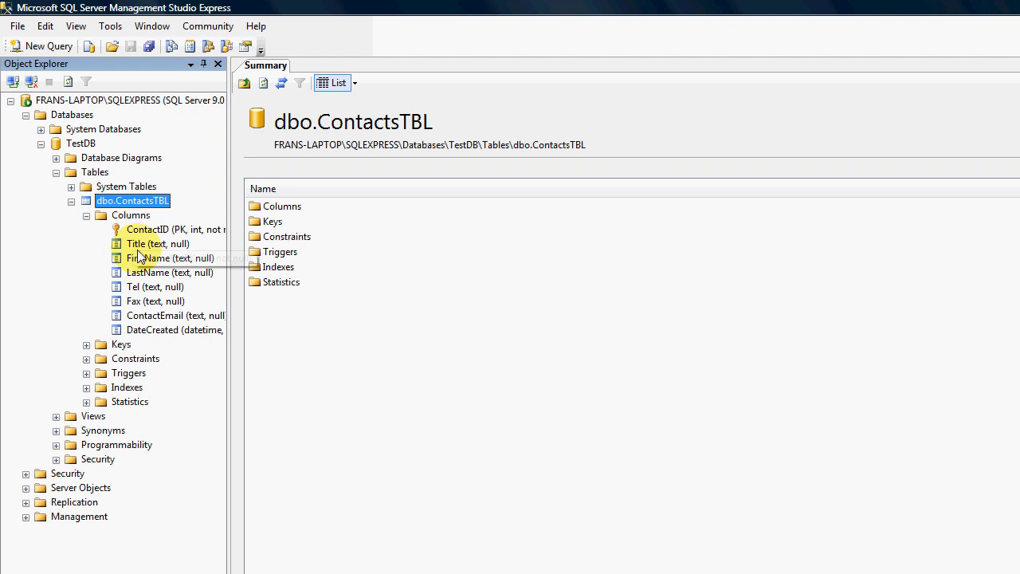
mouse_move(136, 197)
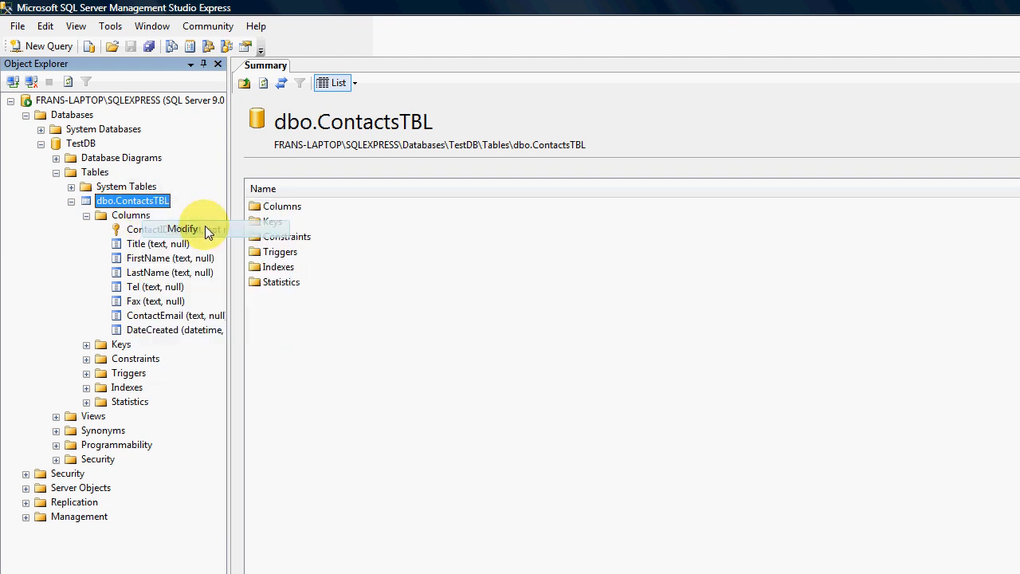
left_click(181, 229)
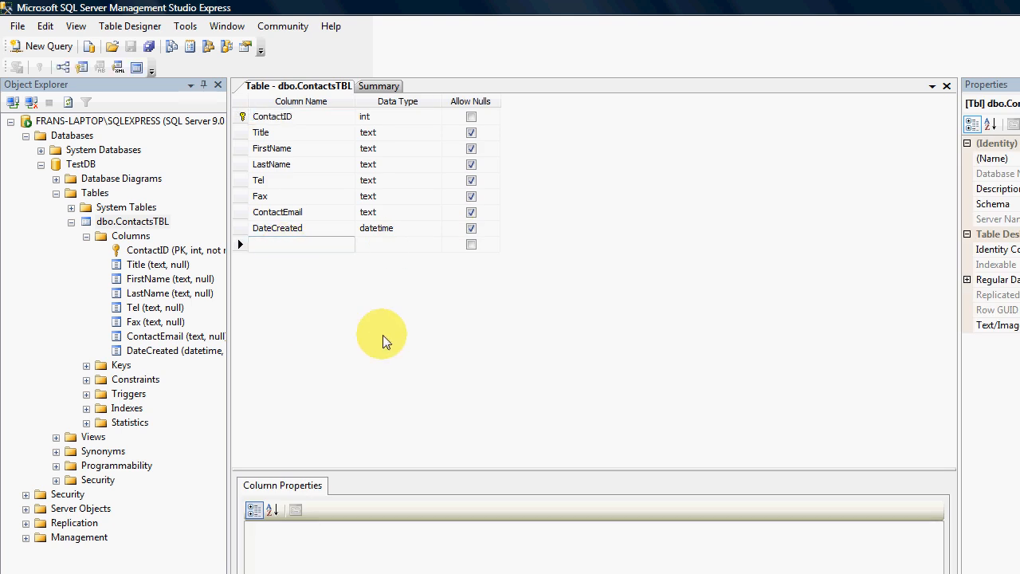
Add a Pic column of data type image, allowing nulls, and save ContactsTBL.
type("Pic")
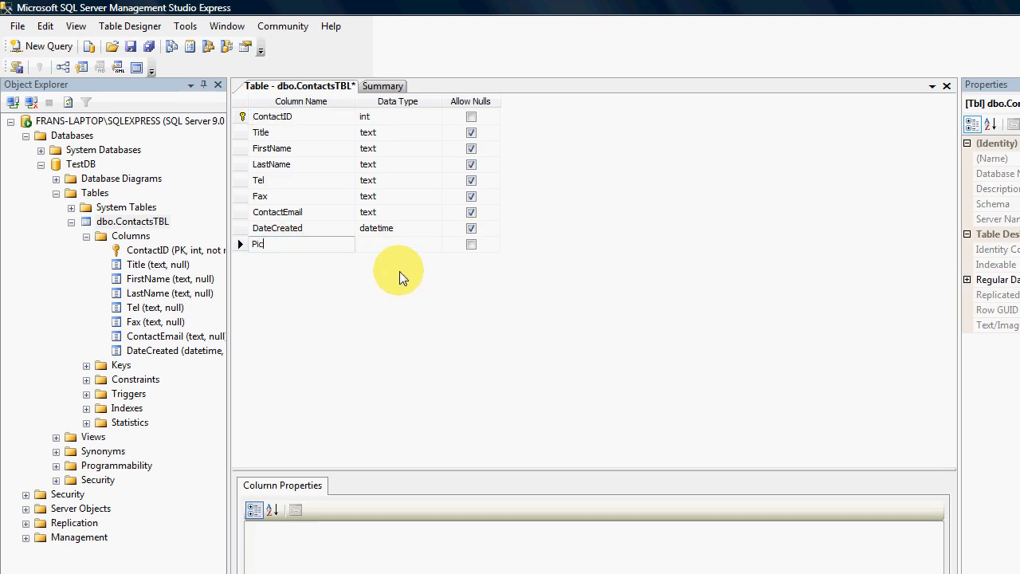
left_click(435, 244)
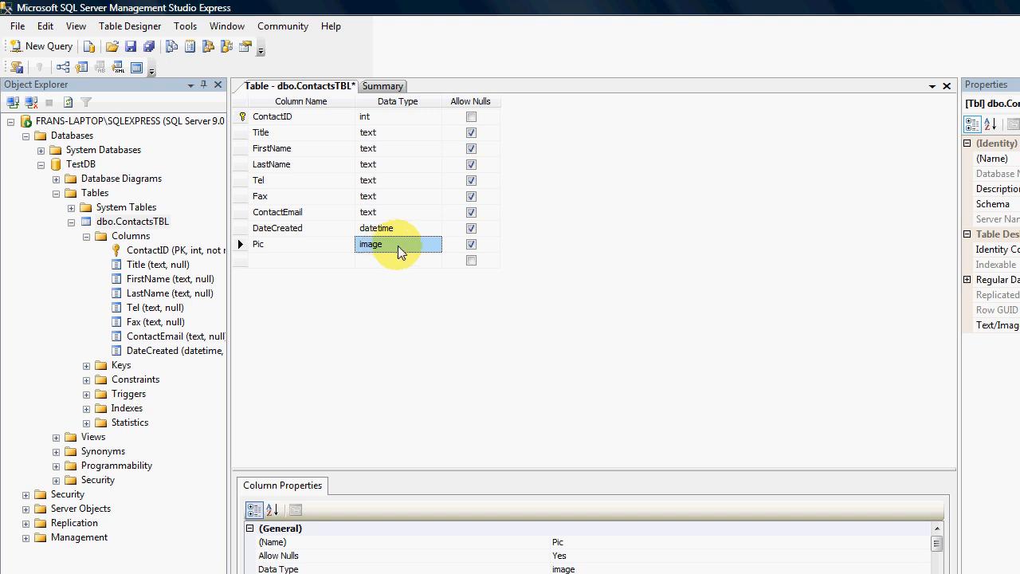
mouse_move(427, 199)
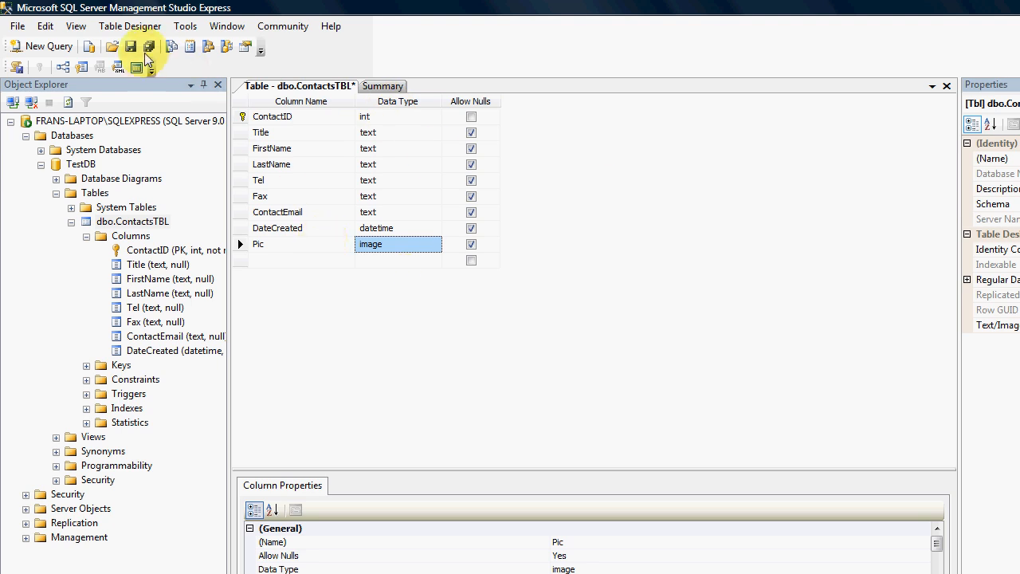
left_click(130, 45)
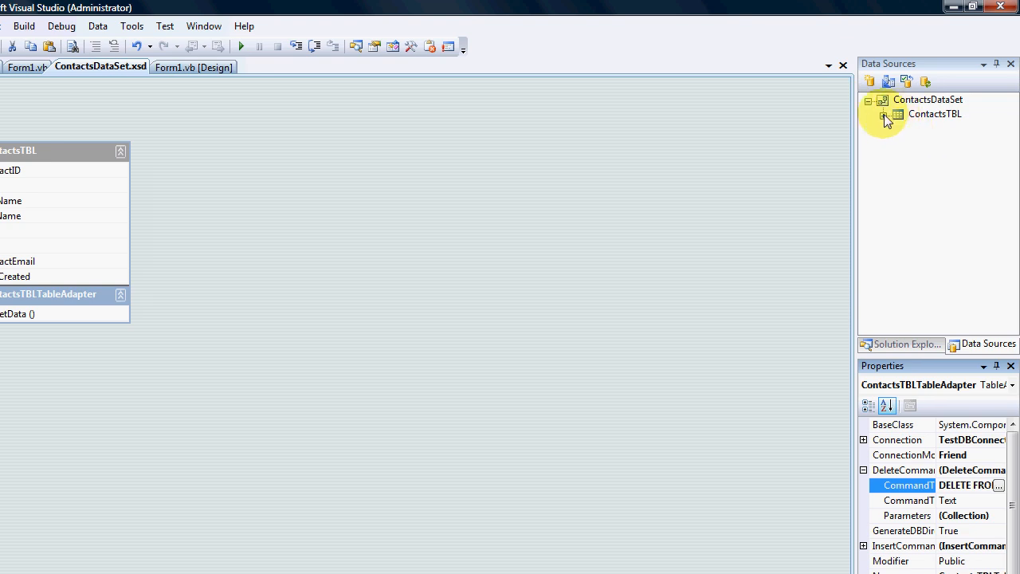
Reconfigure the data source, ticking the Pic column under ContactsTBL, and finish the wizard.
left_click(869, 114)
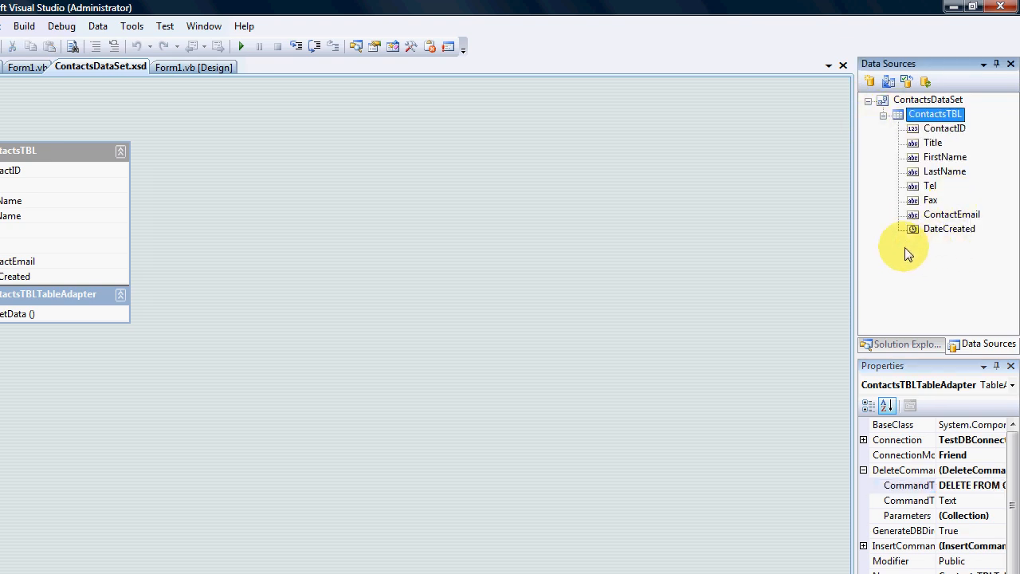
mouse_move(918, 246)
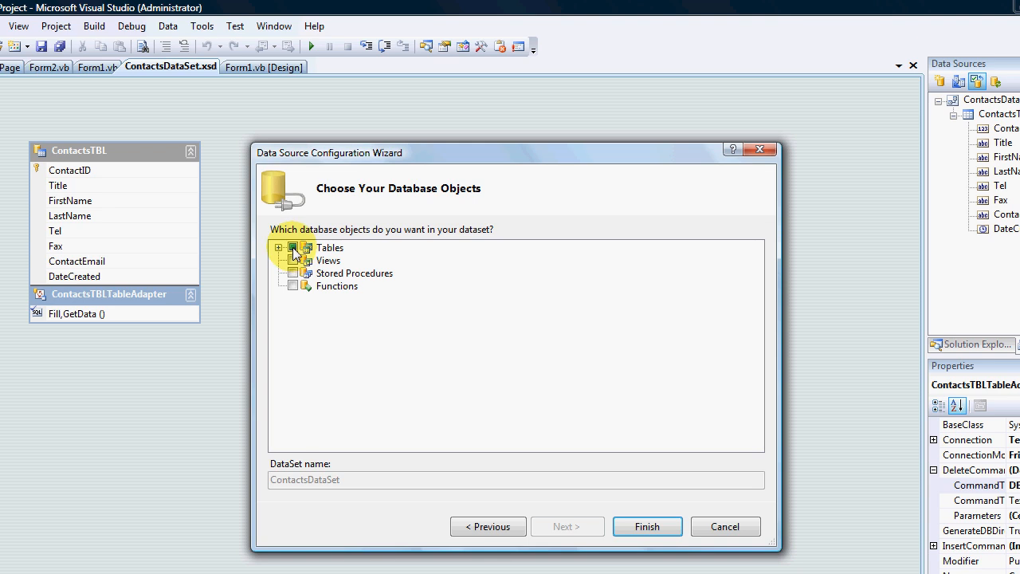
left_click(279, 247)
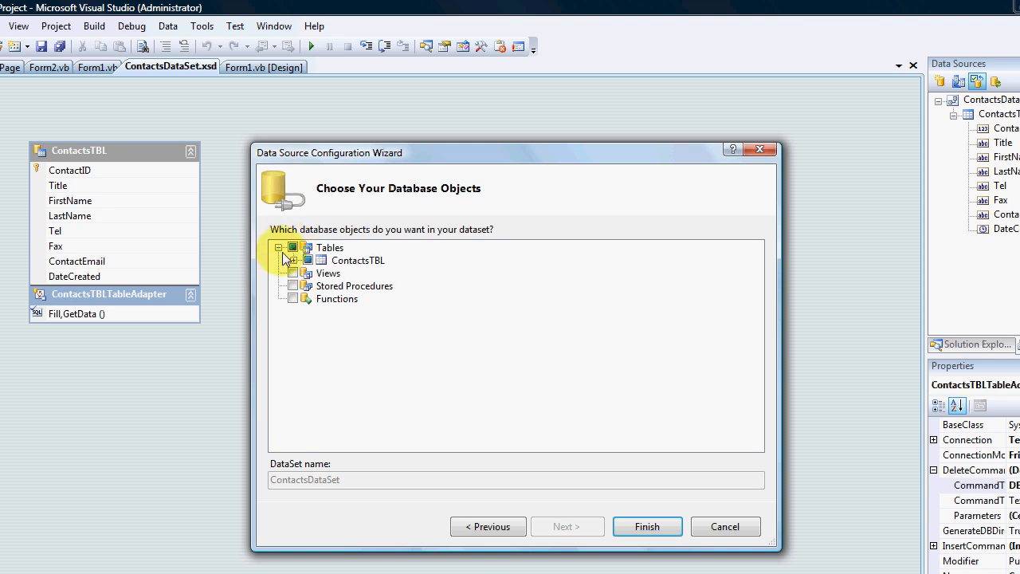
left_click(294, 260)
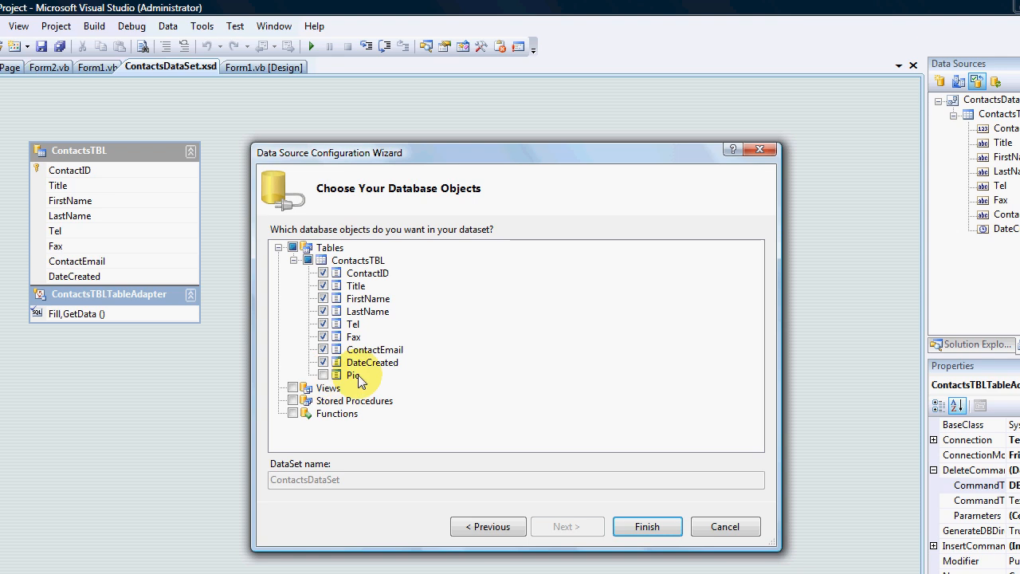
mouse_move(393, 387)
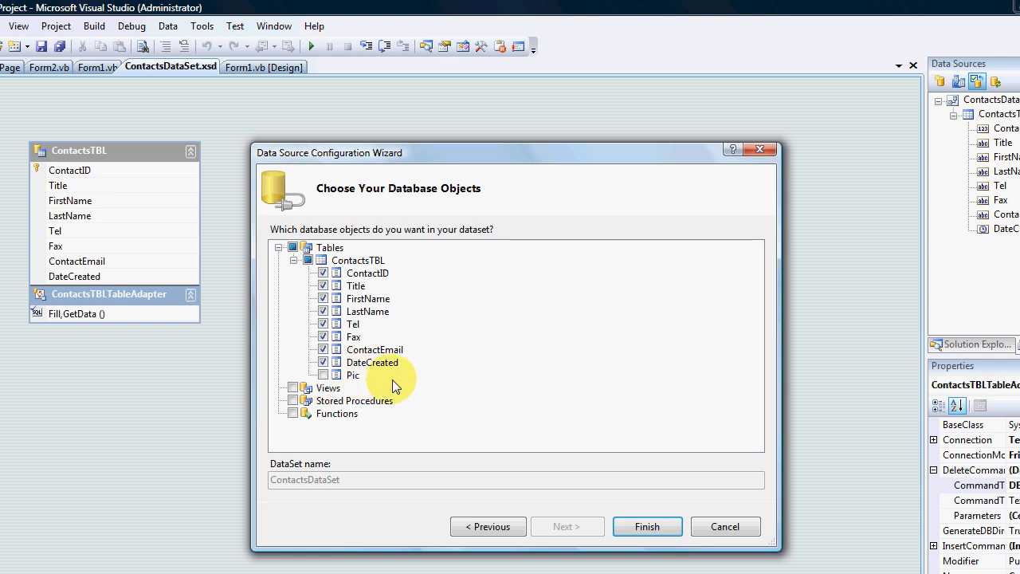
left_click(324, 375)
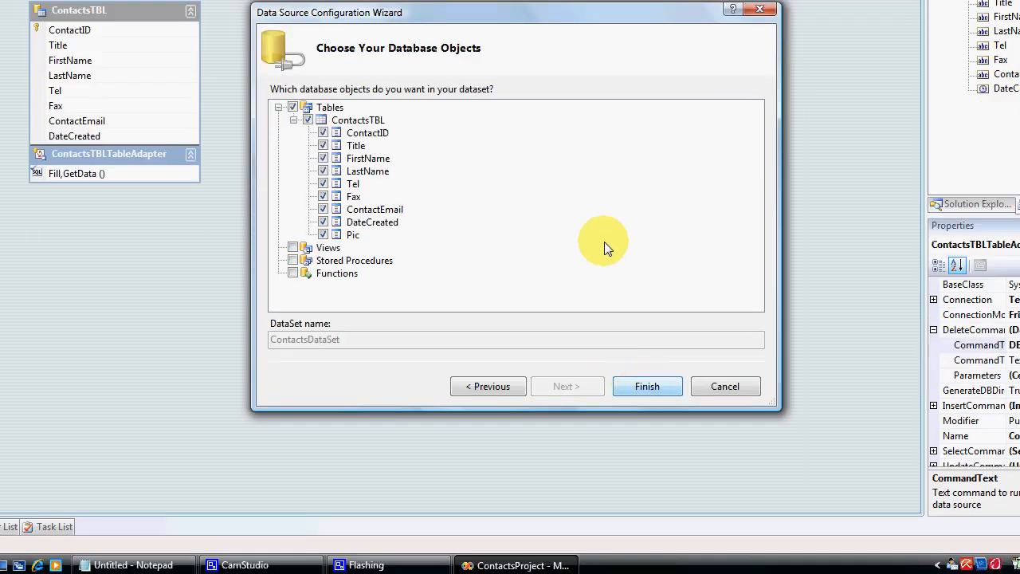
left_click(646, 386)
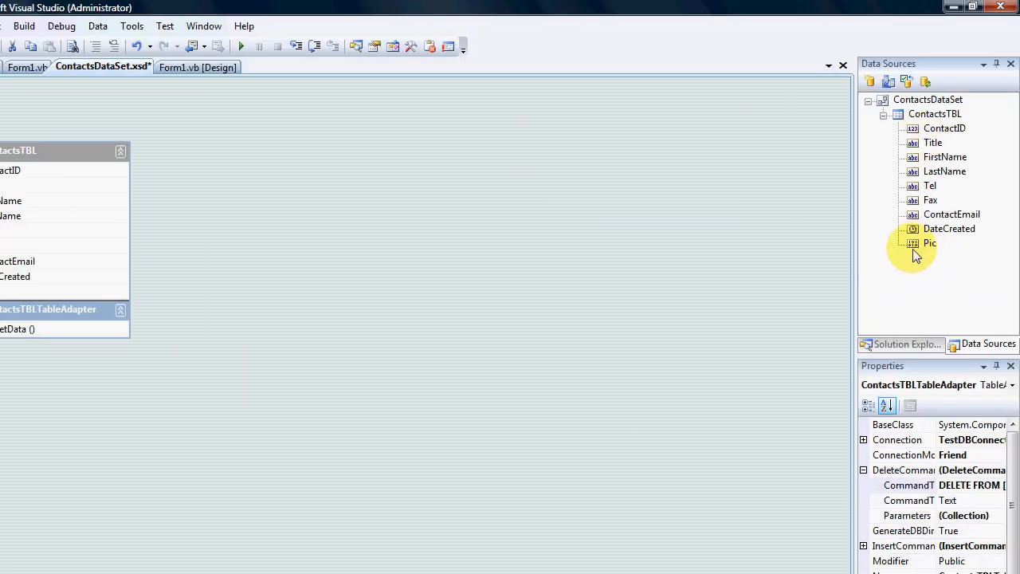
mouse_move(923, 267)
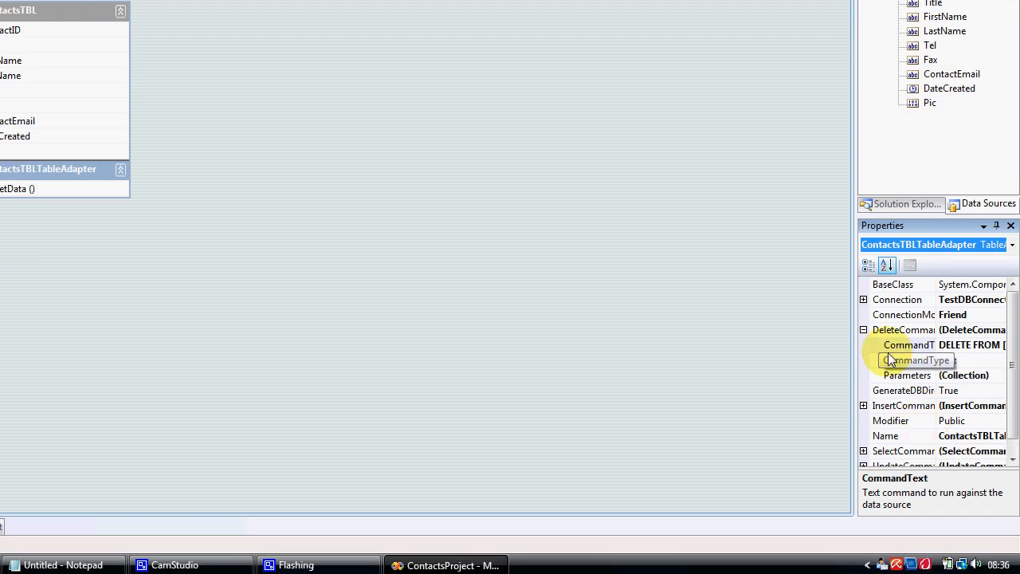
left_click(903, 345)
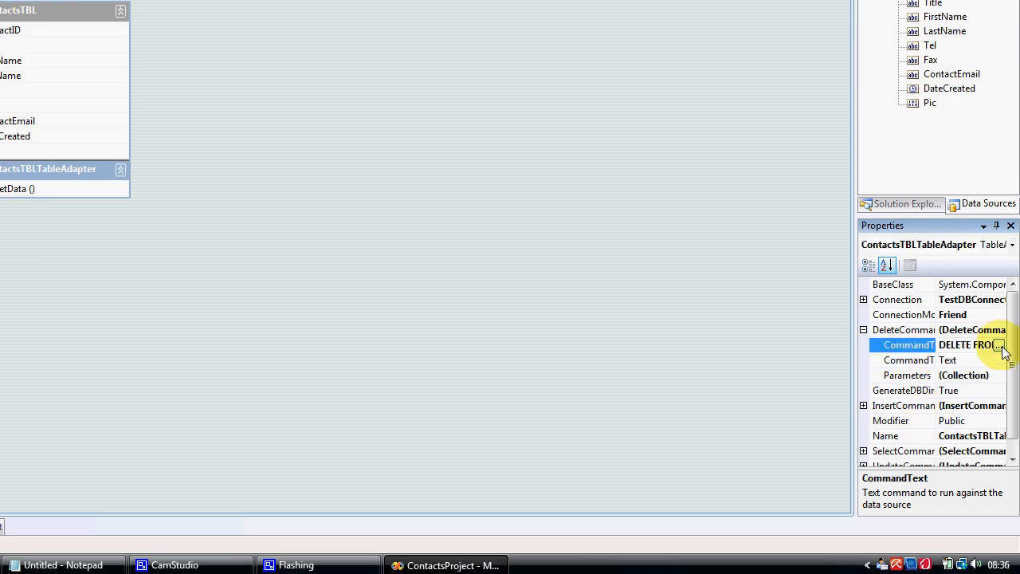
left_click(1000, 344)
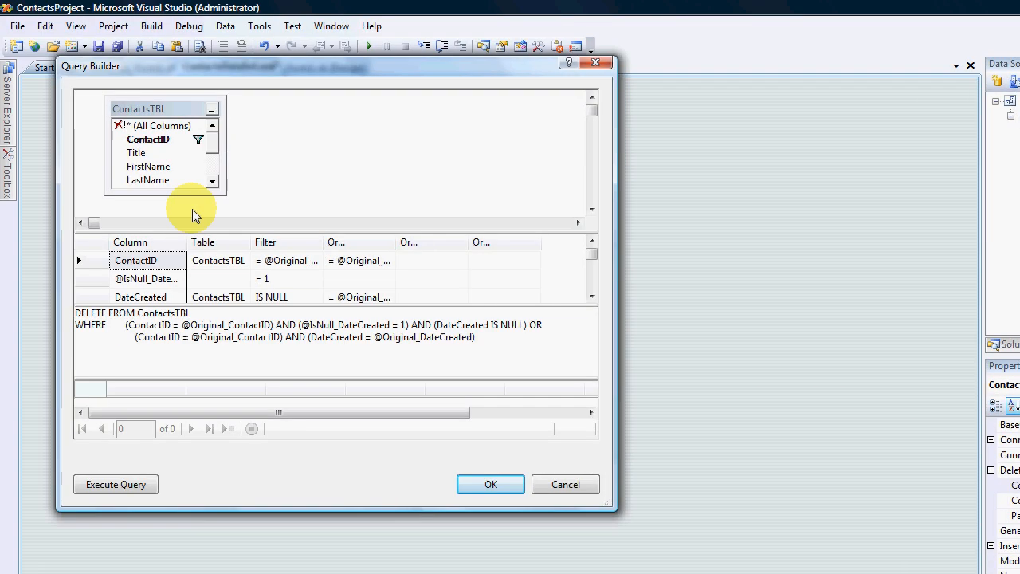
mouse_move(496, 373)
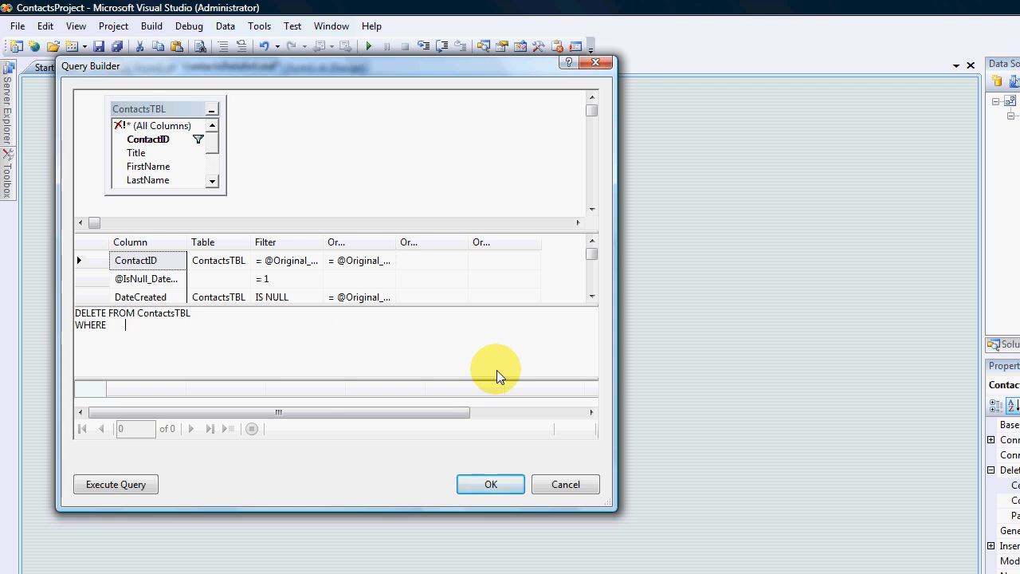
type("firstn")
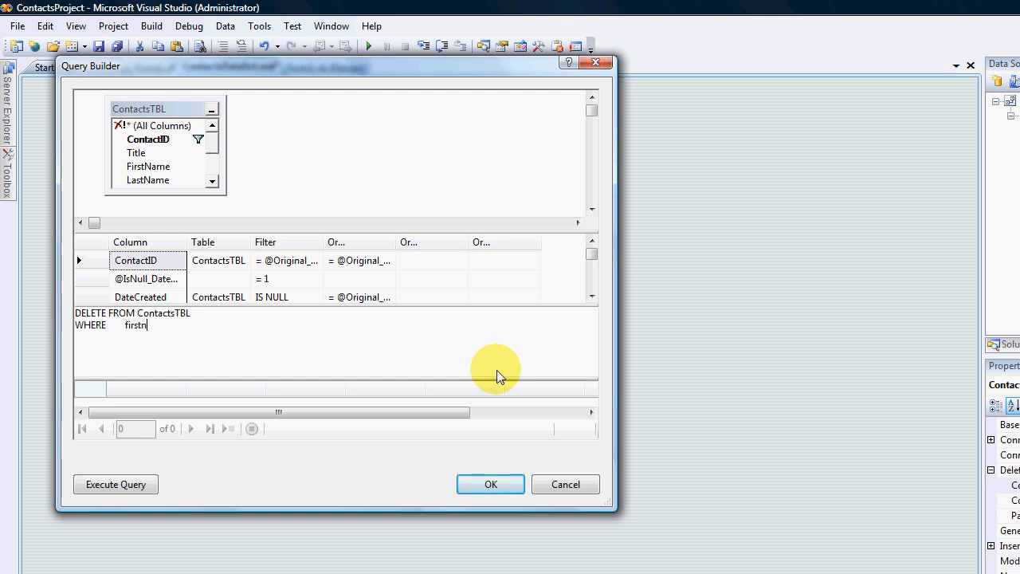
type("ame")
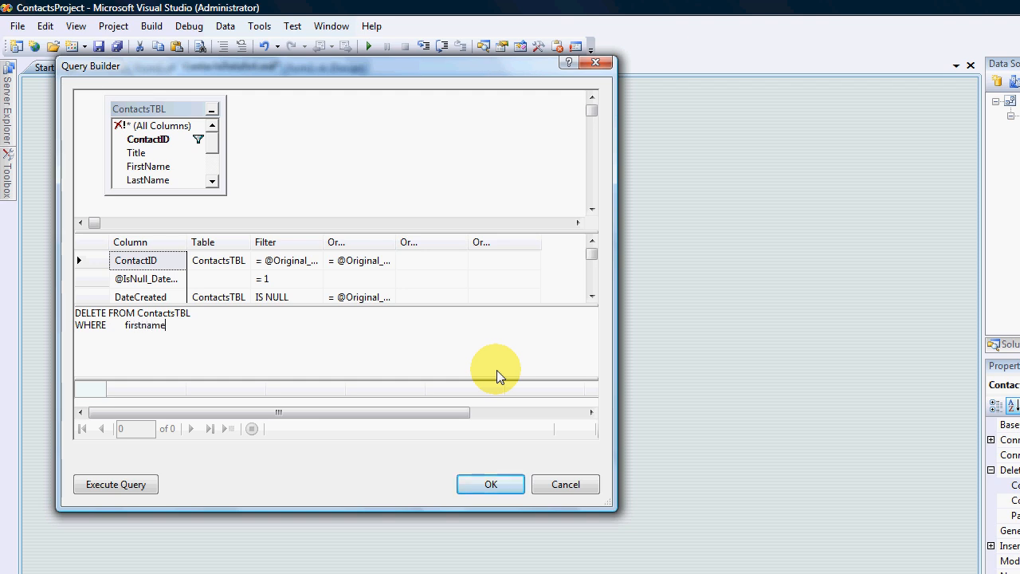
type("like")
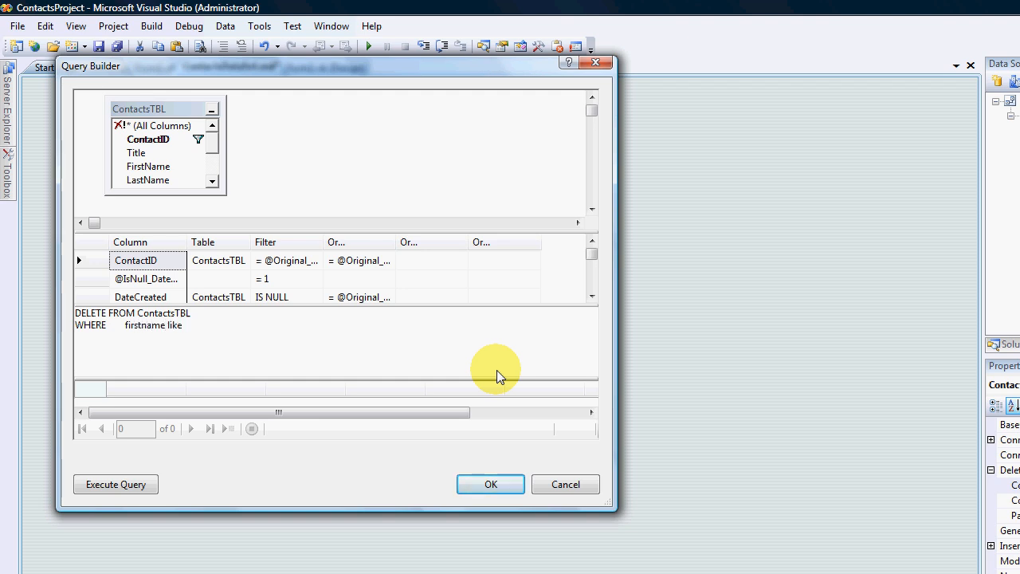
type("@m")
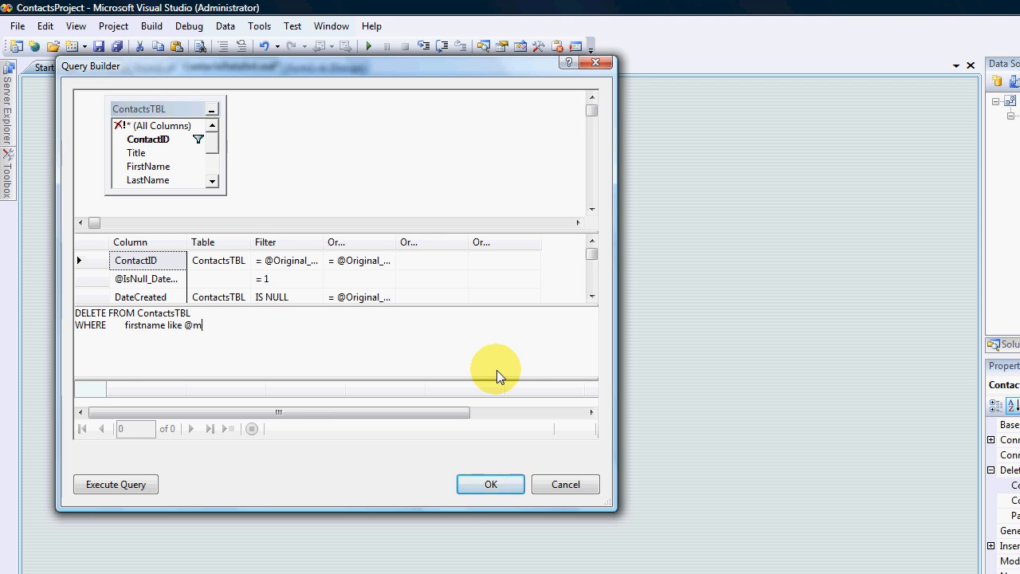
type("yFi")
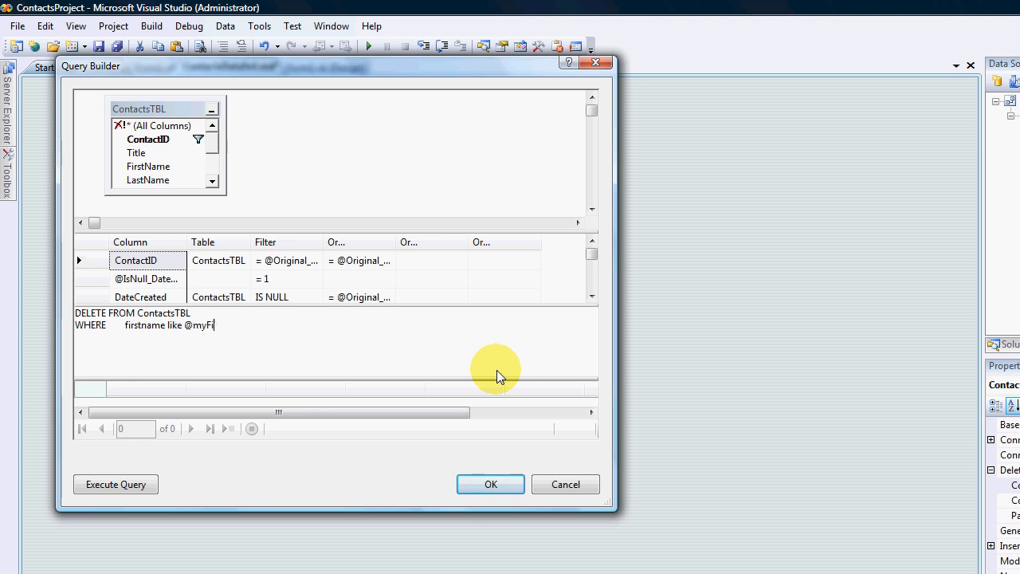
type("rstN")
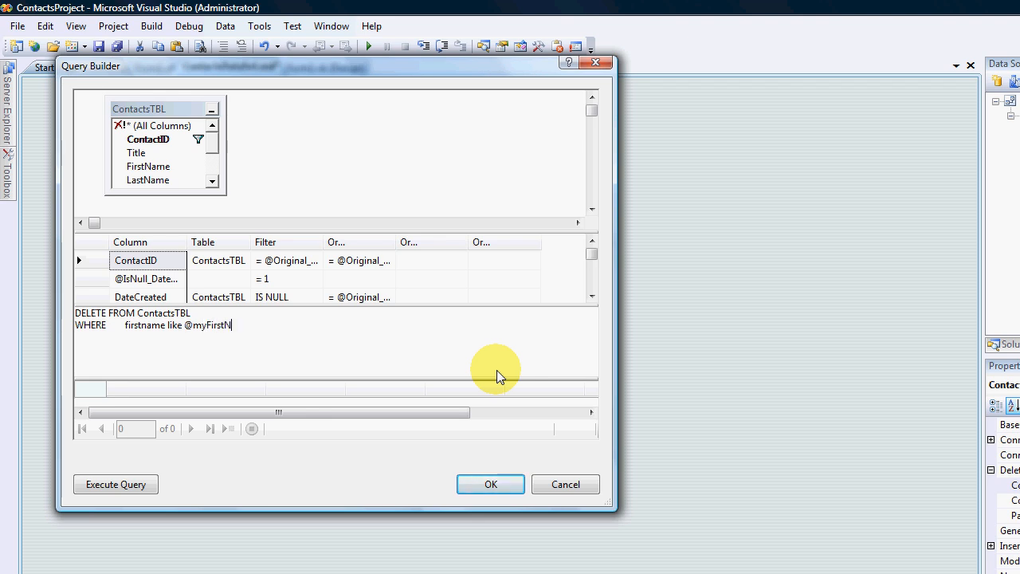
type("ame and")
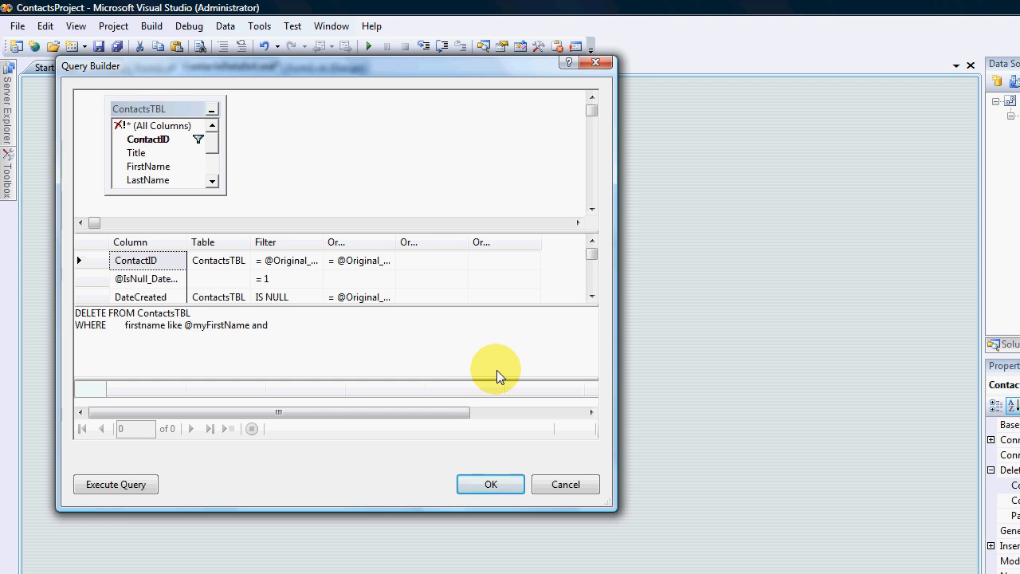
type("Las")
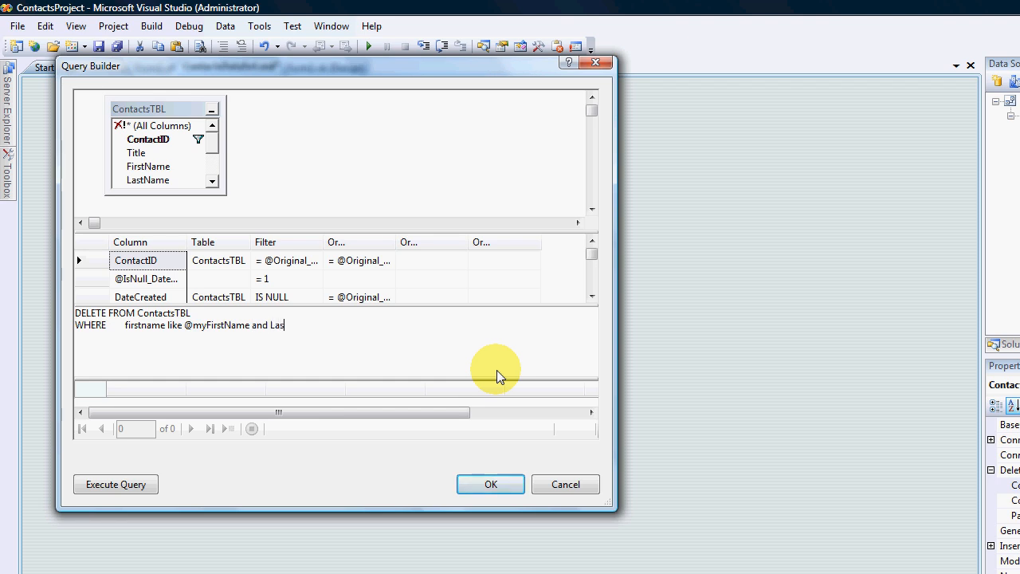
type("tname")
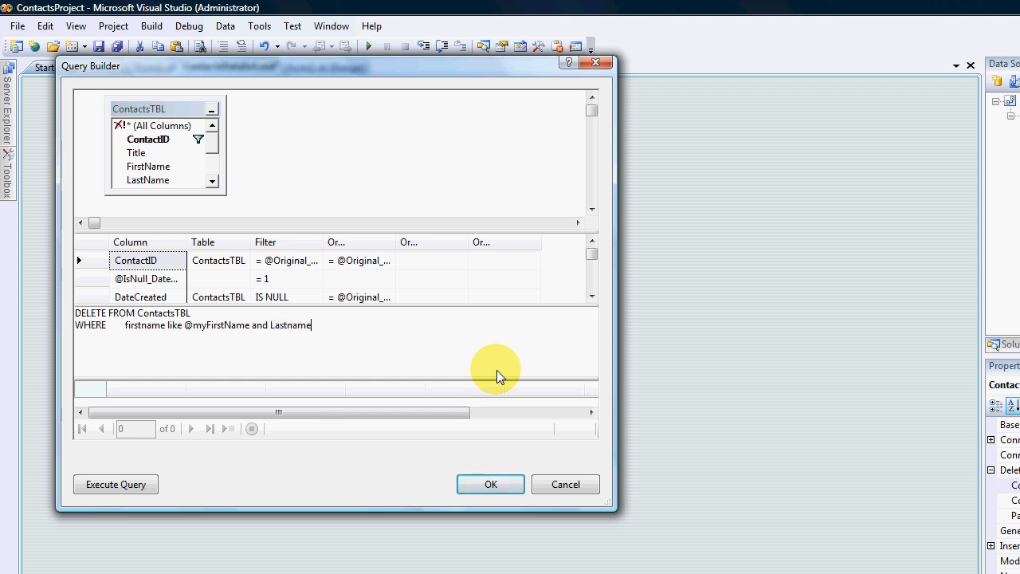
type("Like")
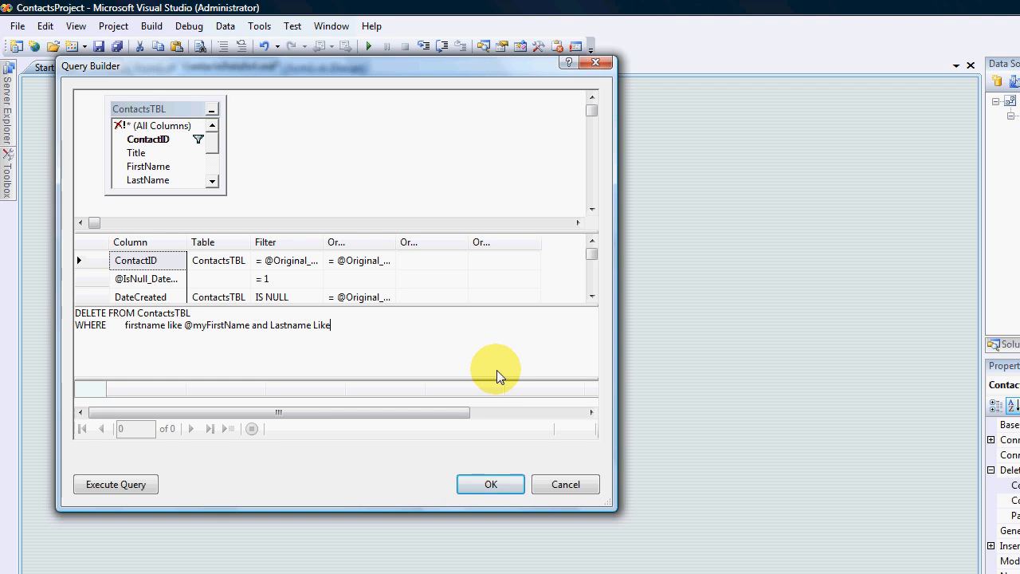
type("my")
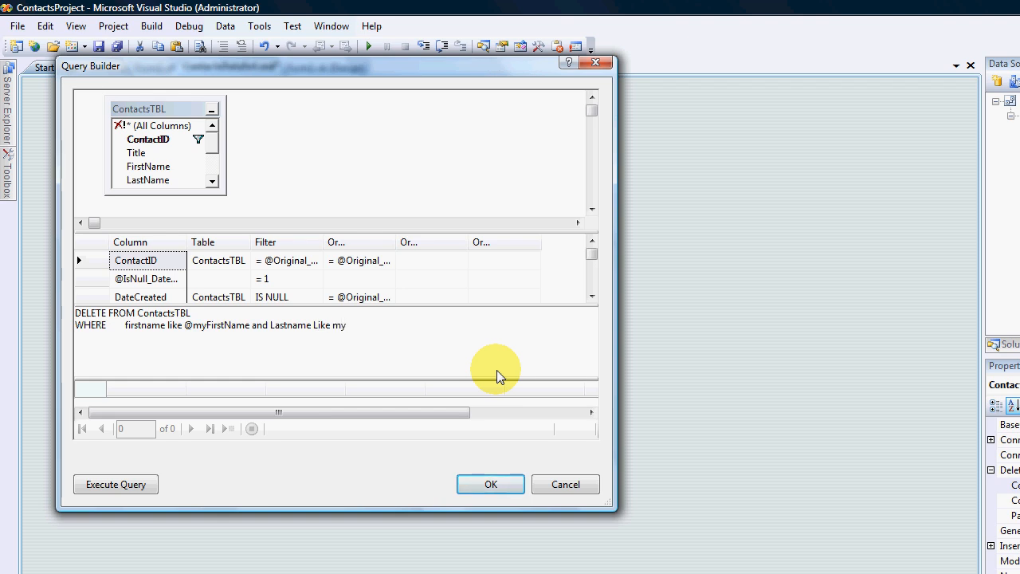
key("Backspace")
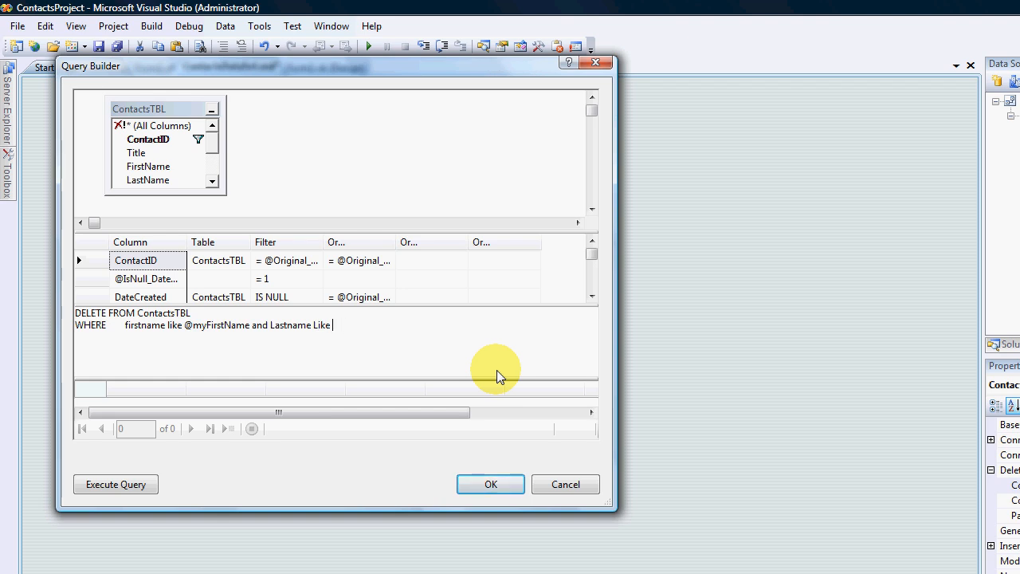
type("@My")
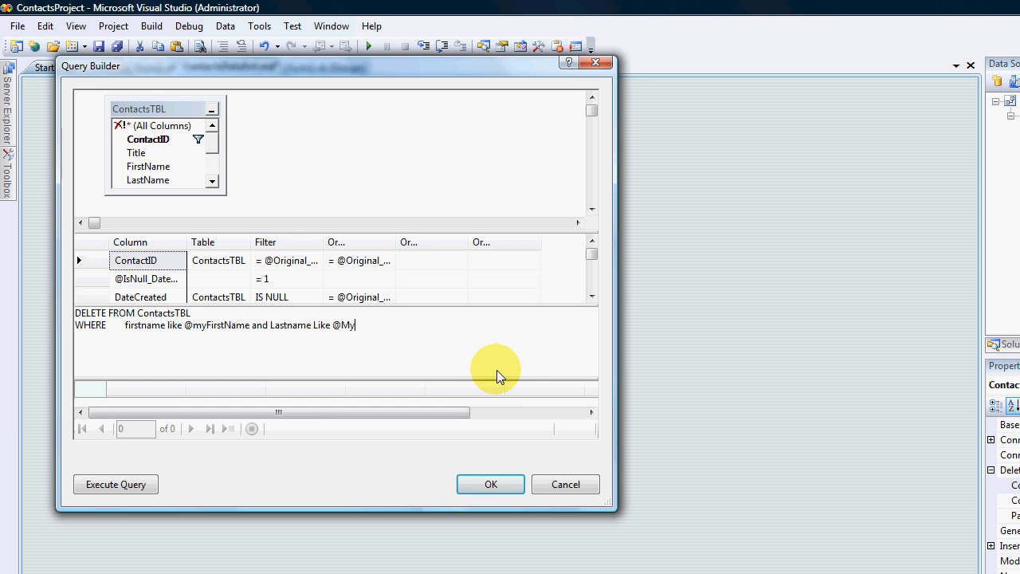
type("Lastn")
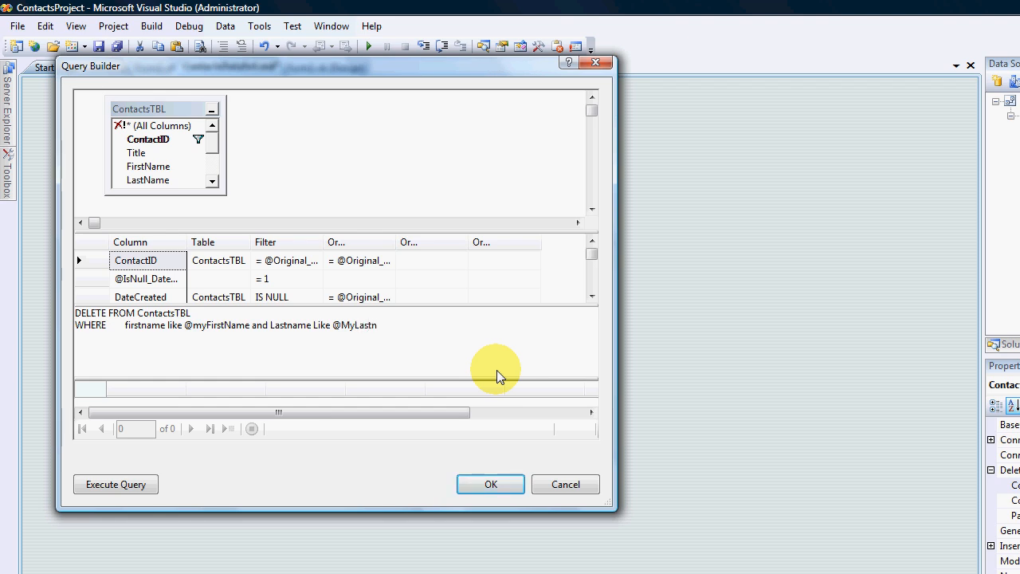
type("ame")
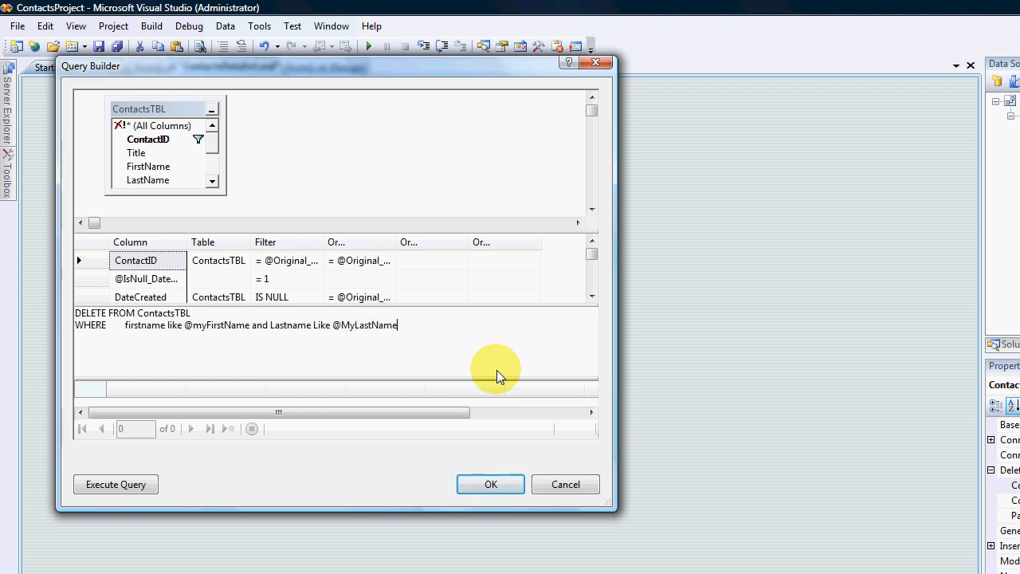
left_click(490, 484)
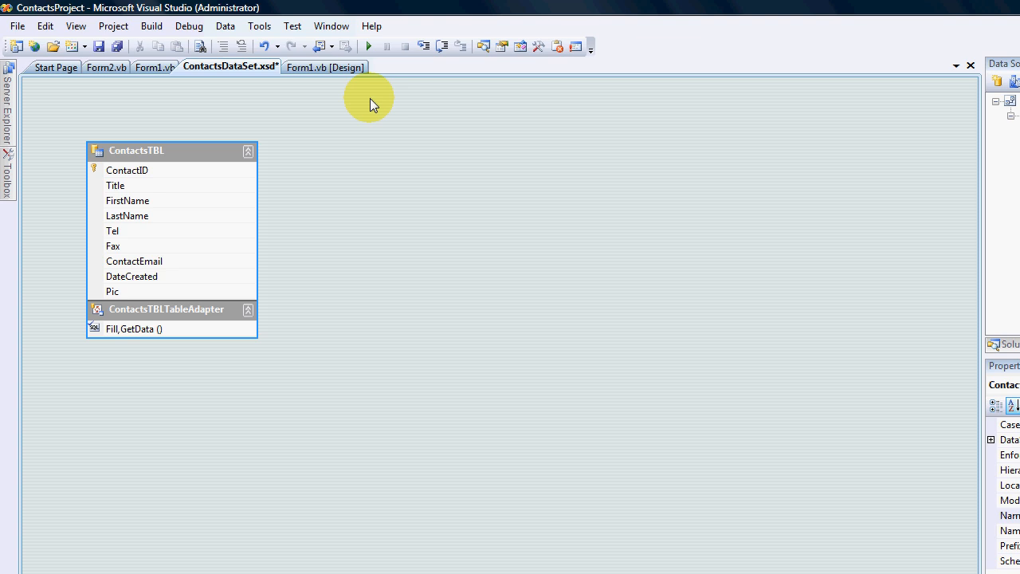
Run the project from Form1, decline the last successful build, and pass Nothing to Insert.
left_click(154, 67)
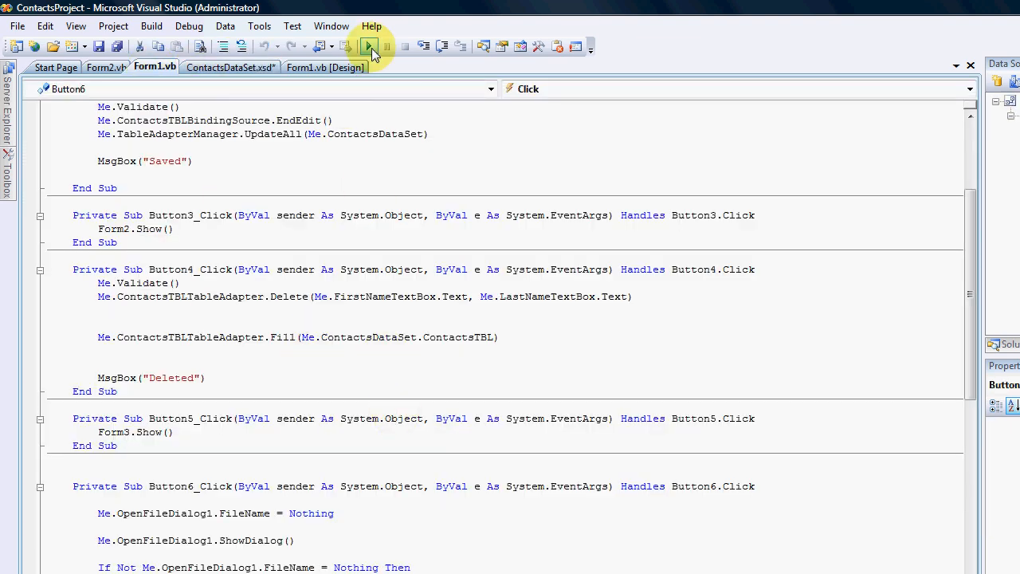
mouse_move(504, 200)
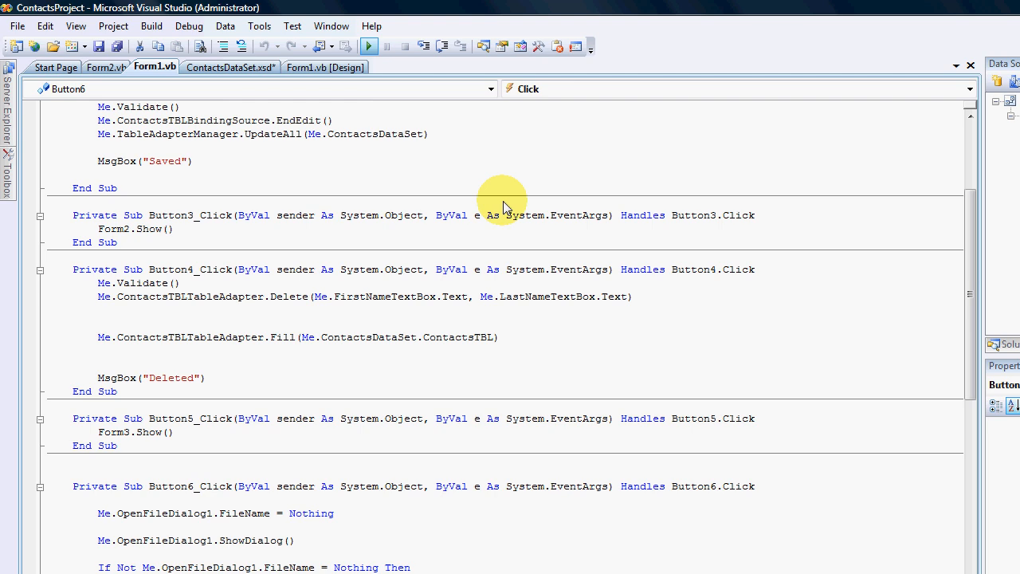
left_click(368, 45)
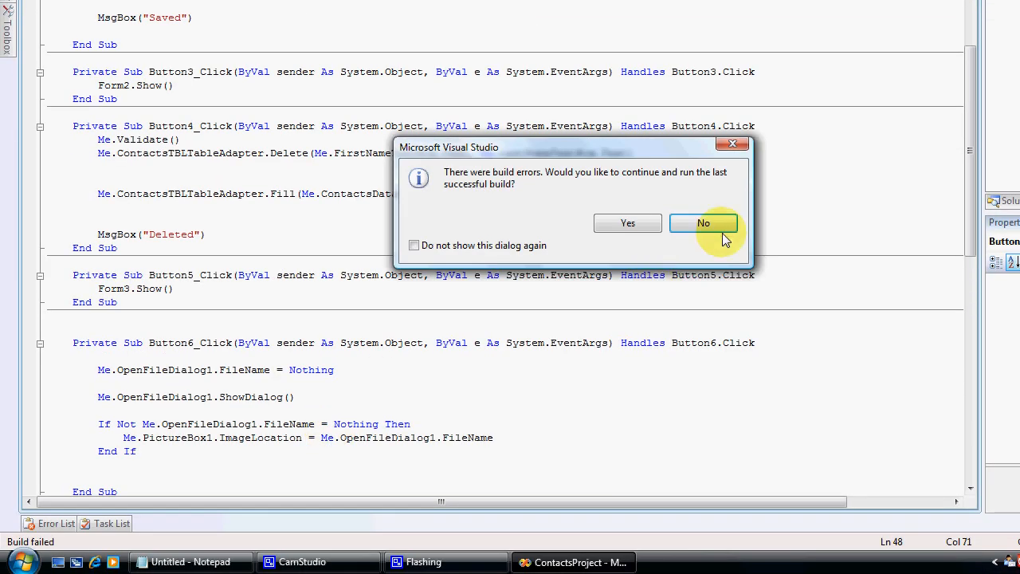
left_click(703, 223)
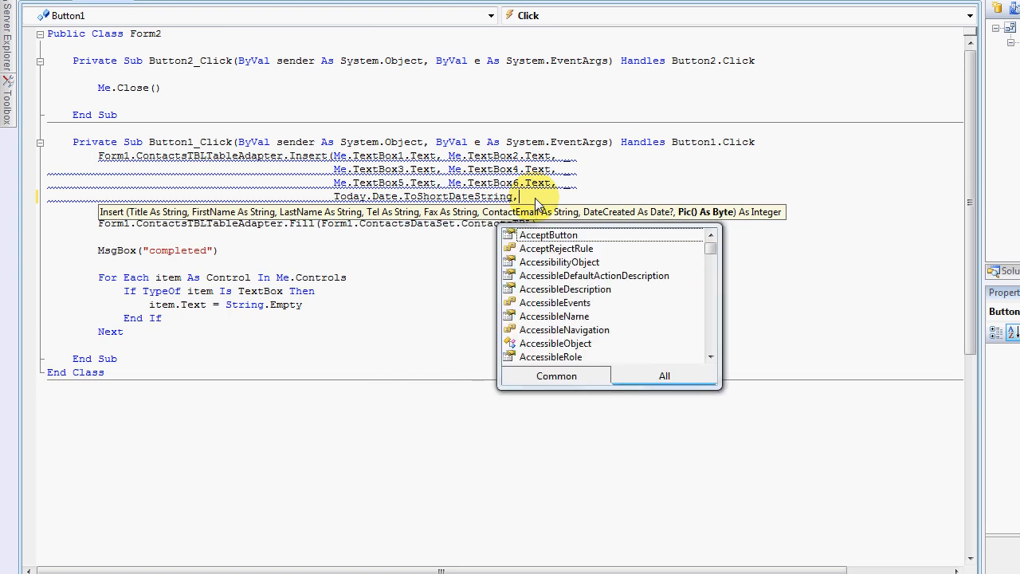
type("not")
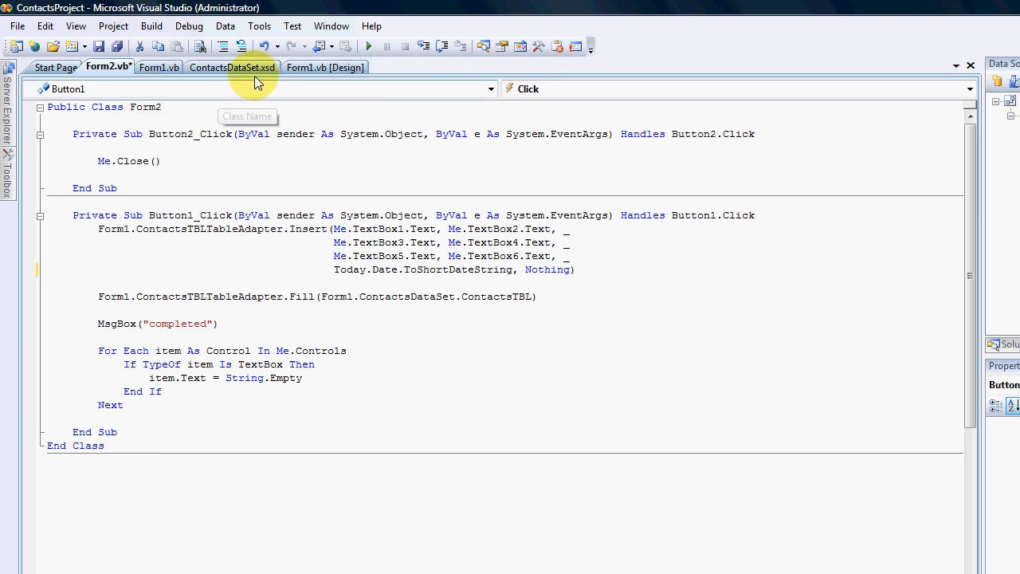
Inspect the Add Image button on Form1's designer and the ContactsDataSet schema, then reopen Form1.vb code.
left_click(325, 67)
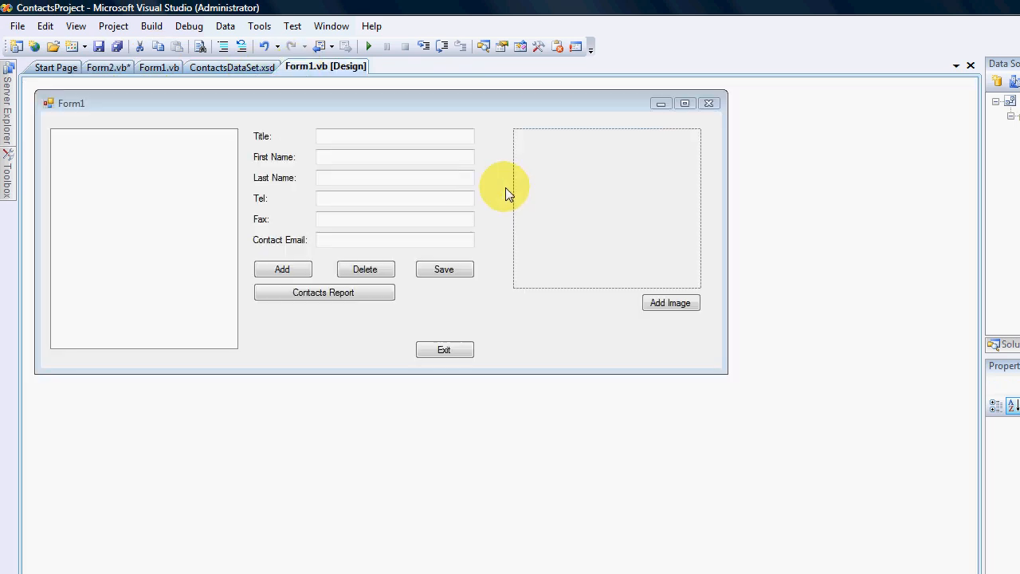
left_click(670, 302)
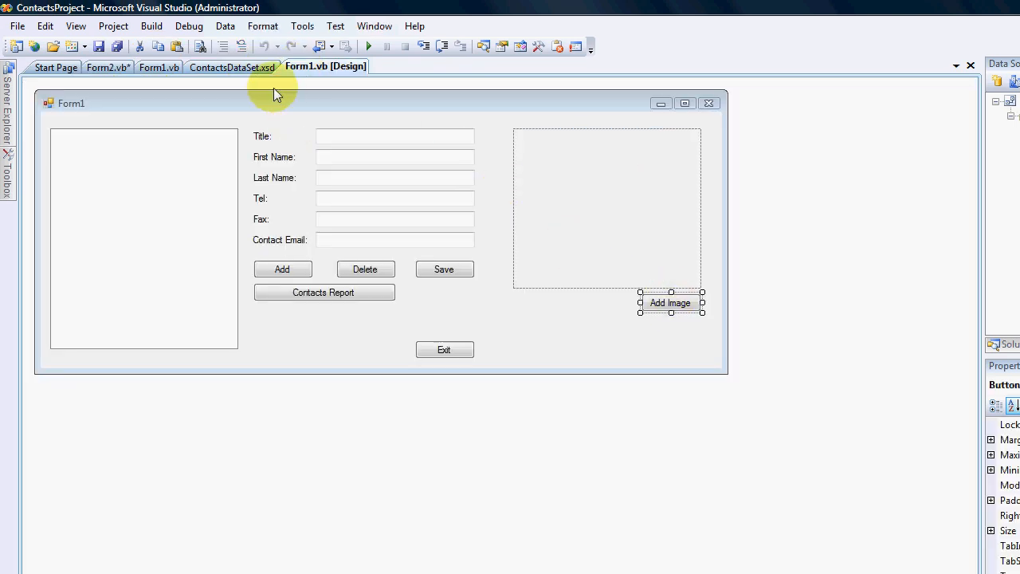
left_click(232, 67)
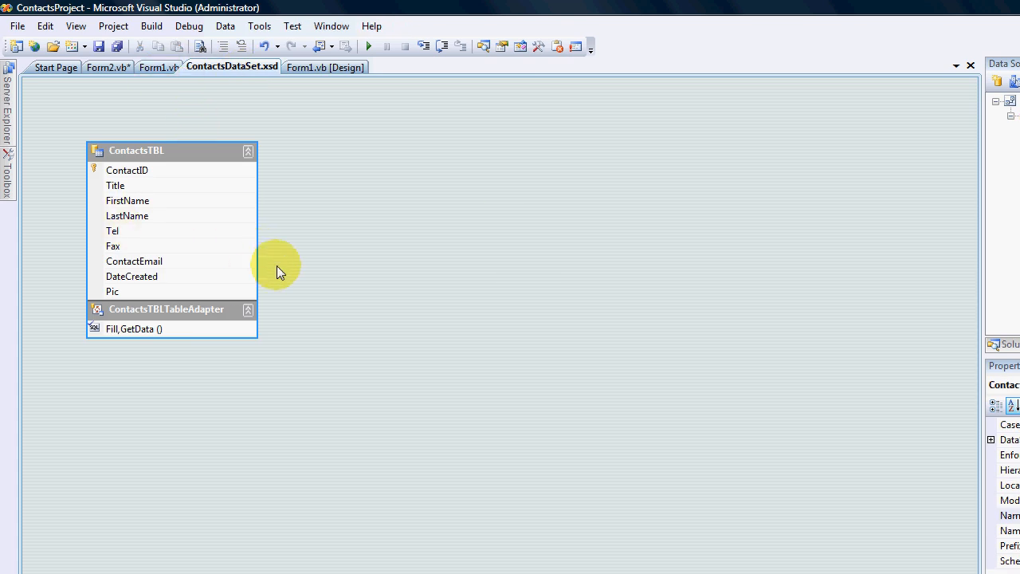
left_click(159, 67)
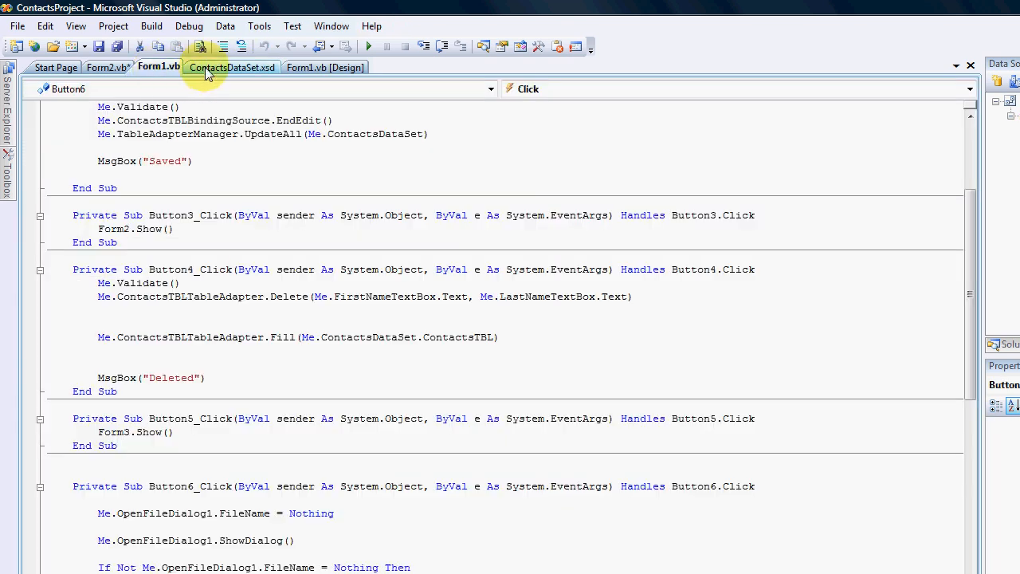